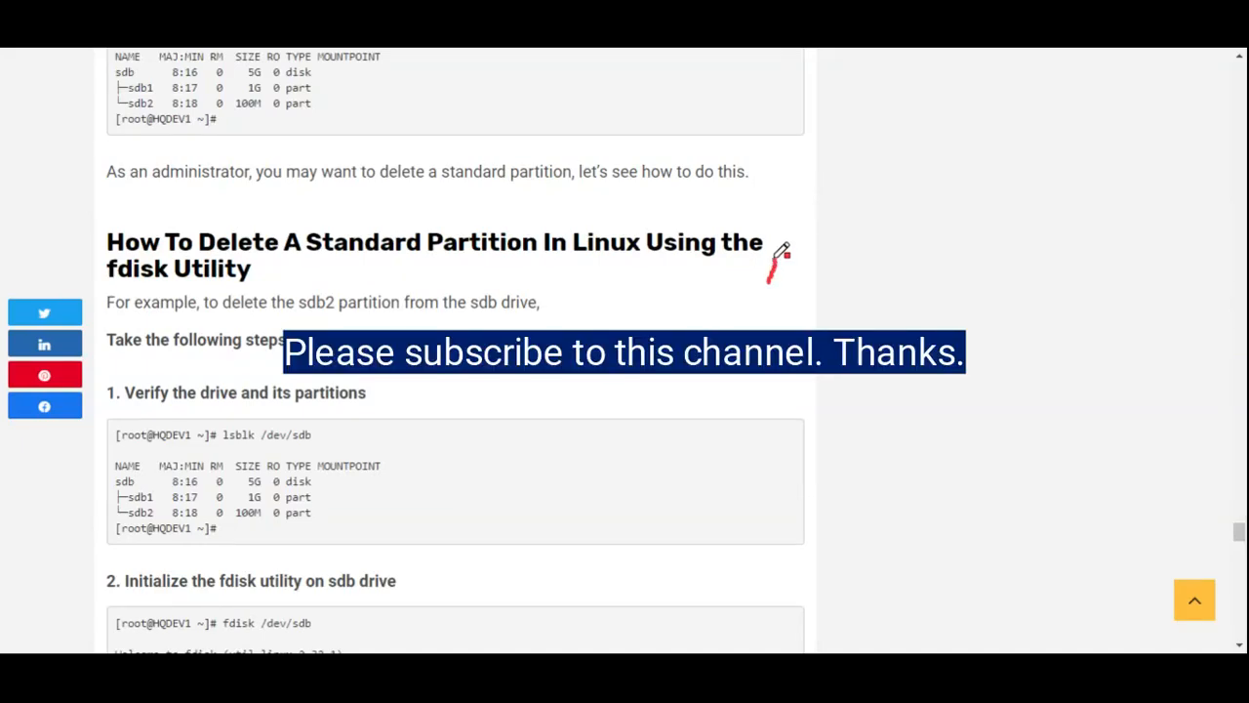
Scroll the Tekneed article to the 'RHCSA 8 Dumps' heading, circling the headings along the way.
left_click_drag(781, 254, 98, 254)
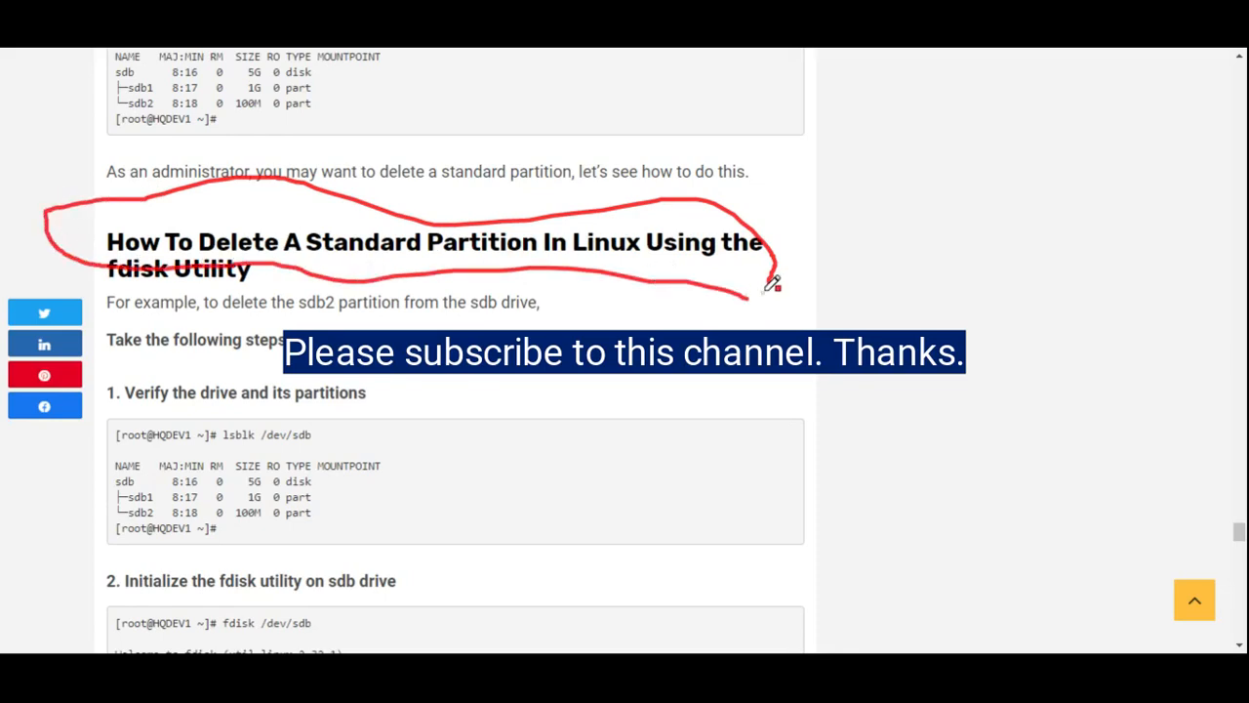
scroll("down", 3)
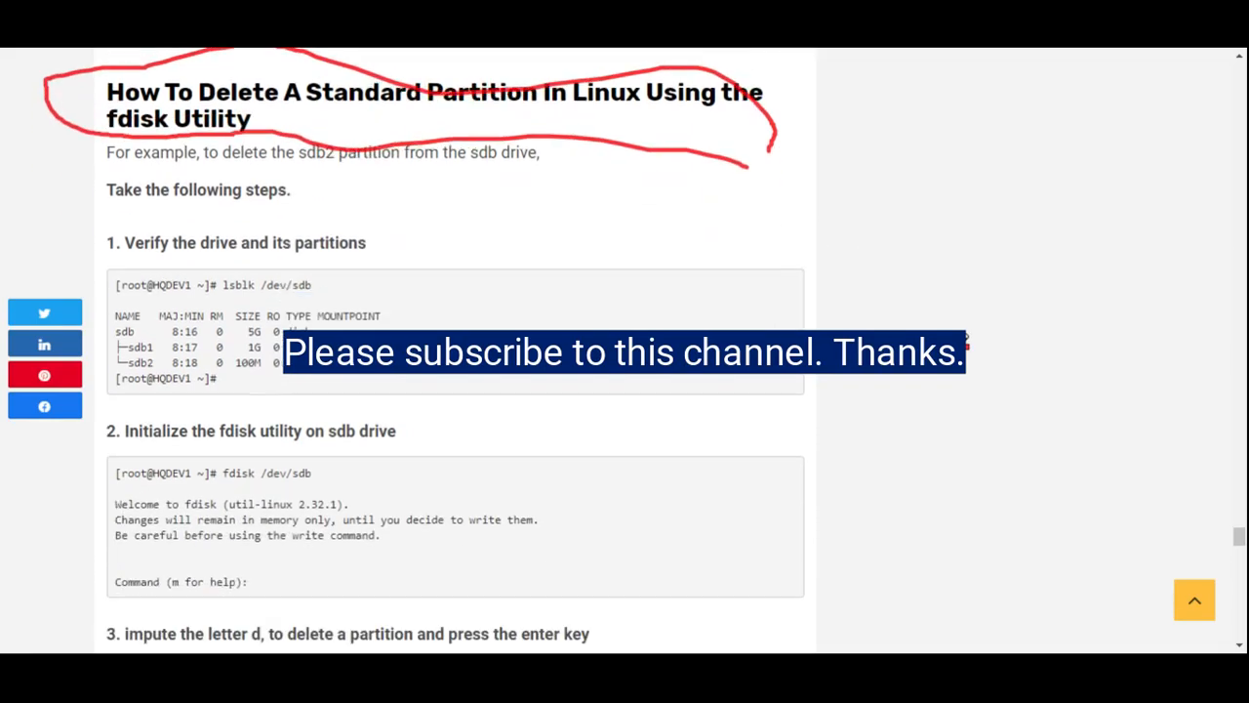
scroll("down", 3)
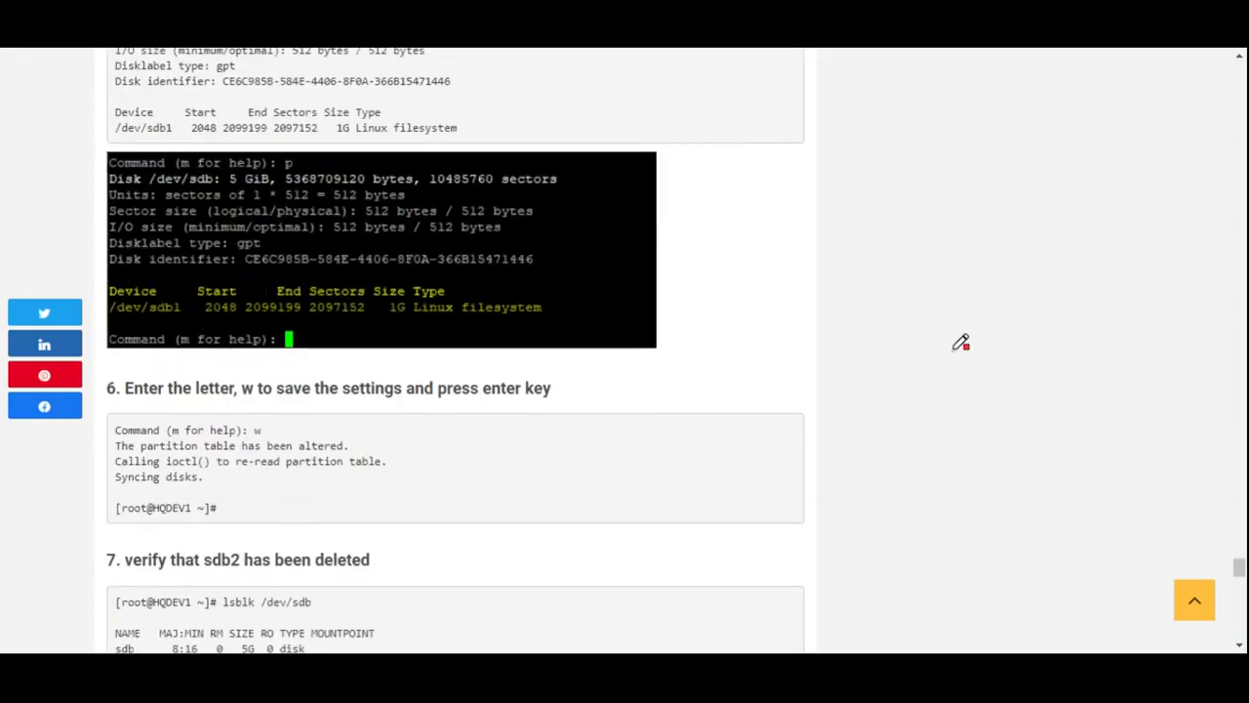
scroll("down", 3)
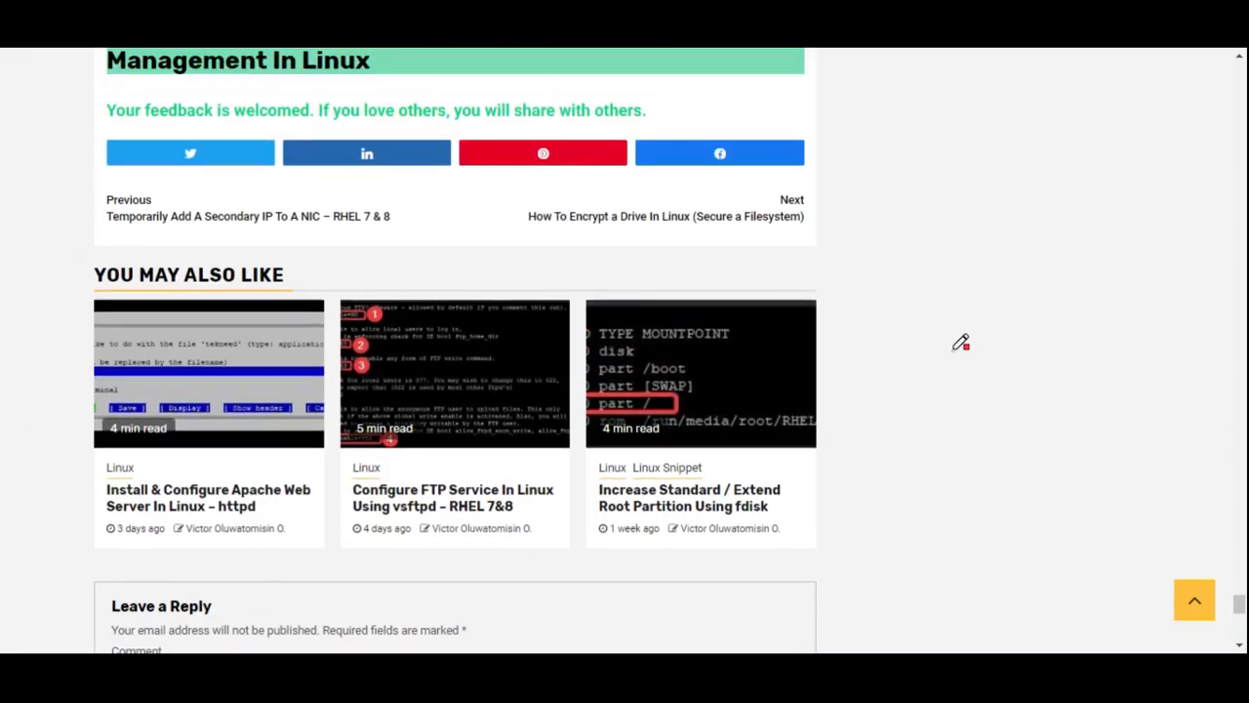
scroll("up", 3)
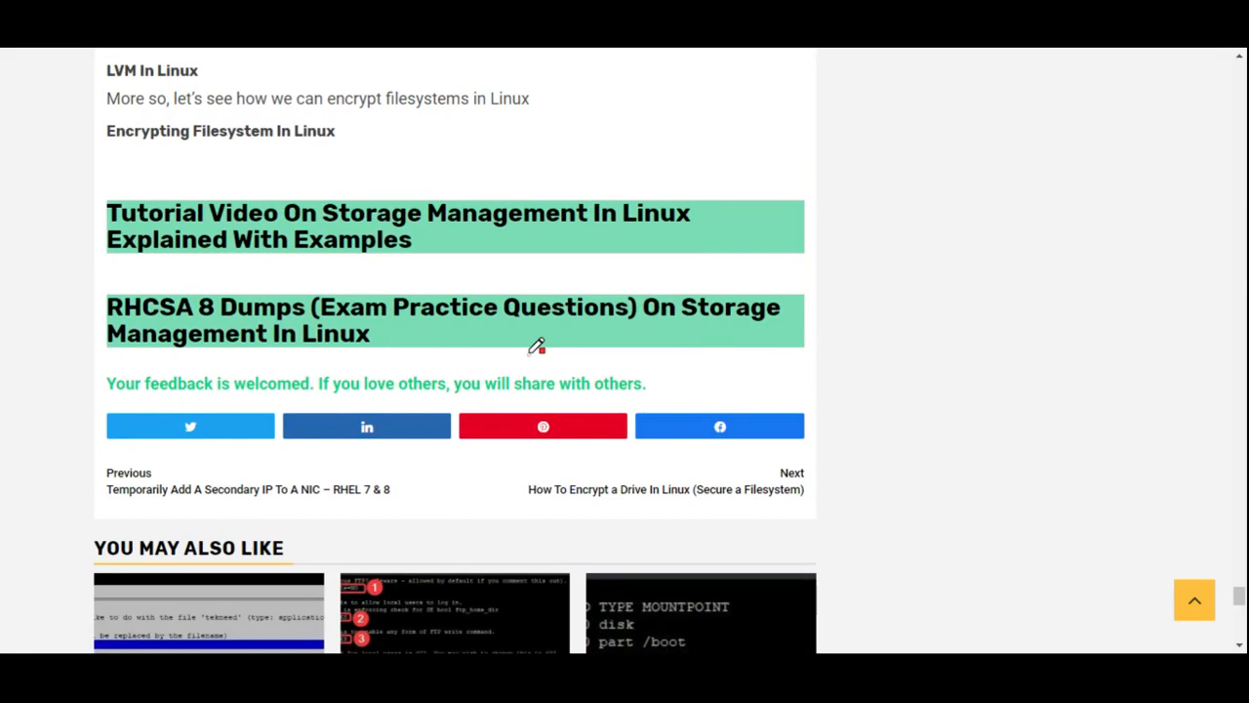
mouse_move(445, 356)
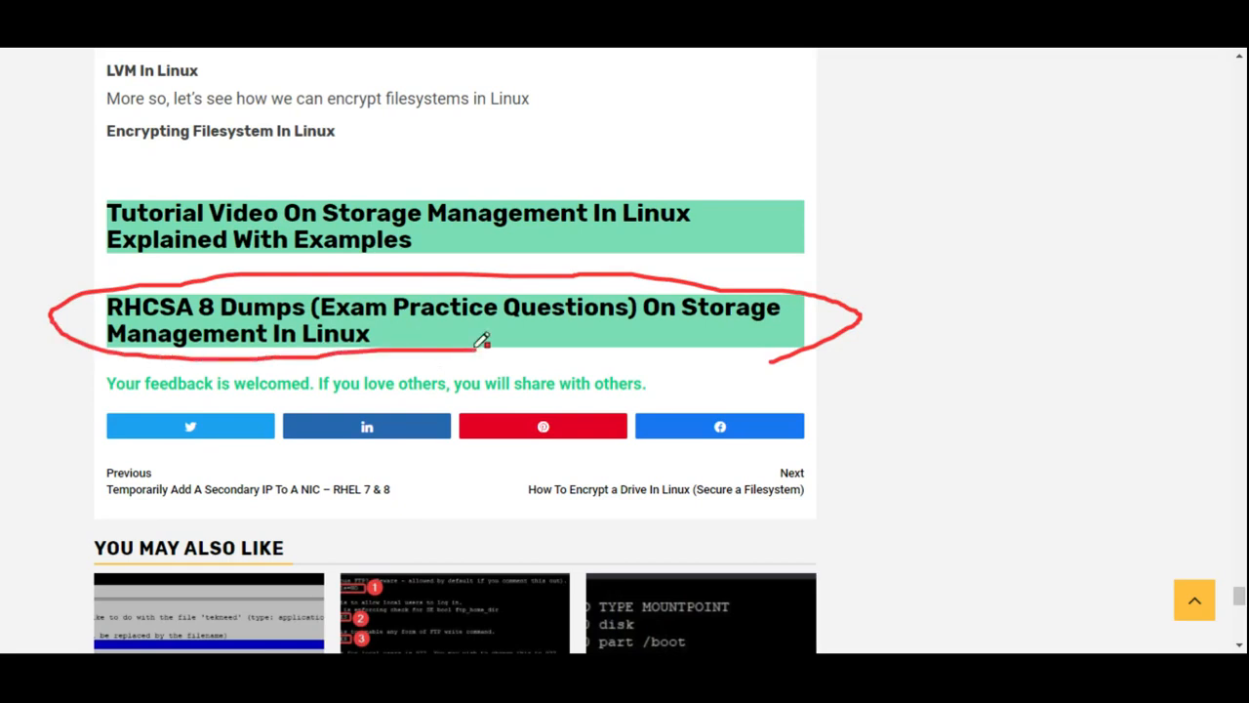
left_click_drag(478, 342, 805, 369)
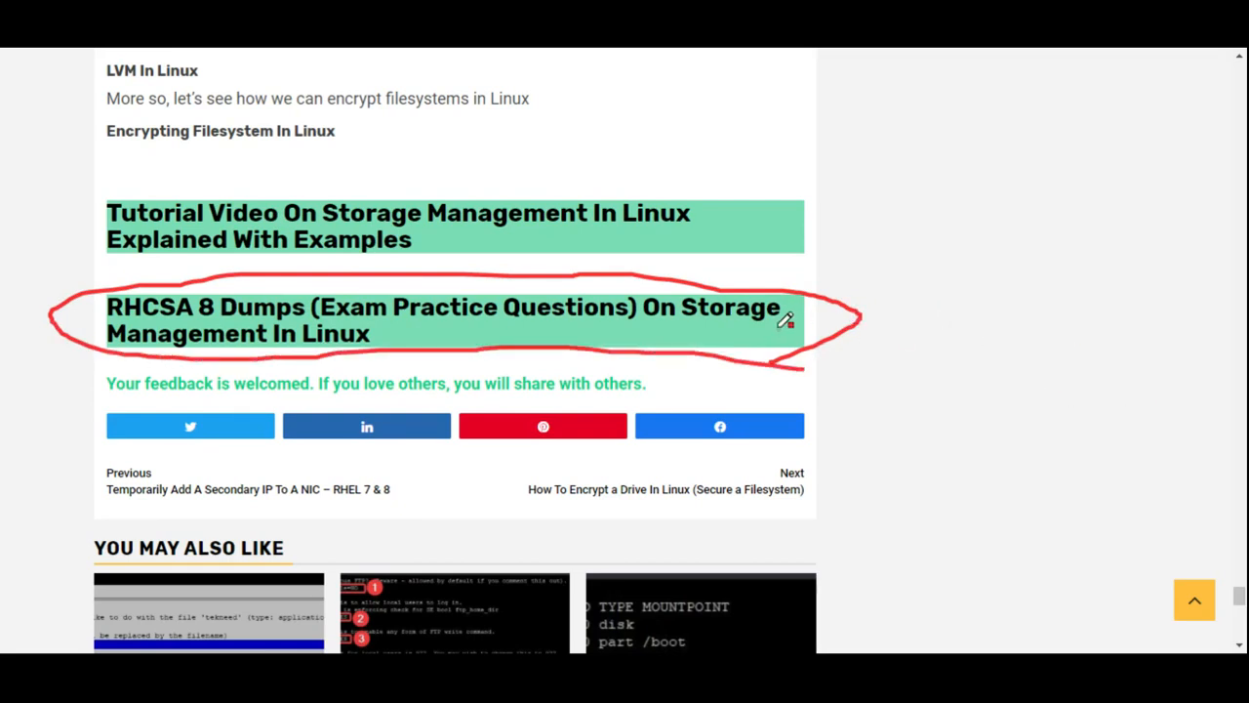
mouse_move(967, 354)
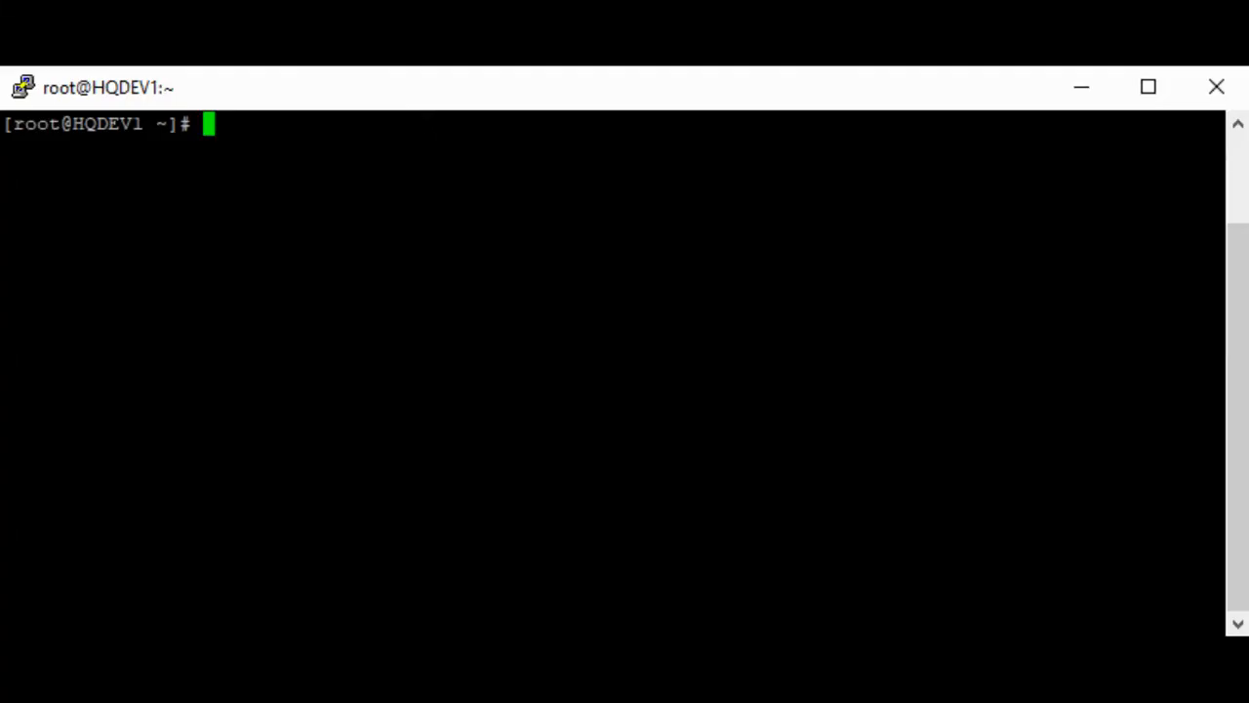
List block devices with lsblk, unmount /tekneed, and confirm /dev/sdb1 is not mounted.
type("lsblk")
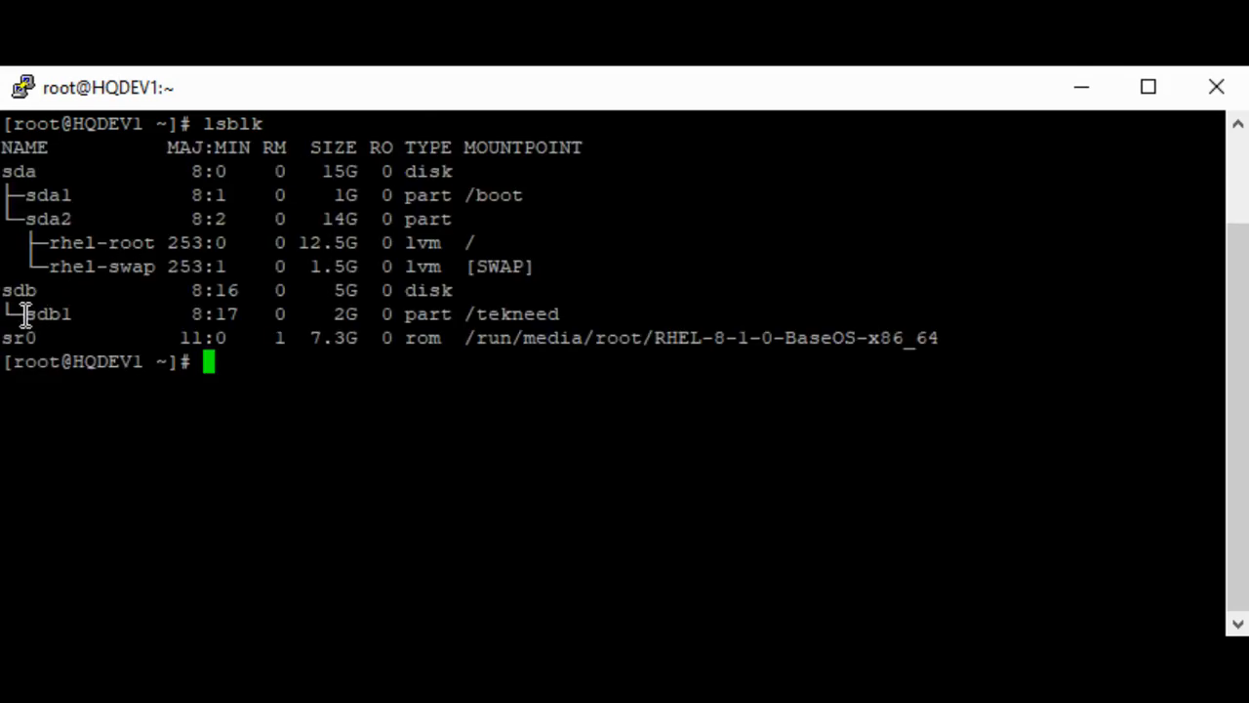
mouse_move(34, 327)
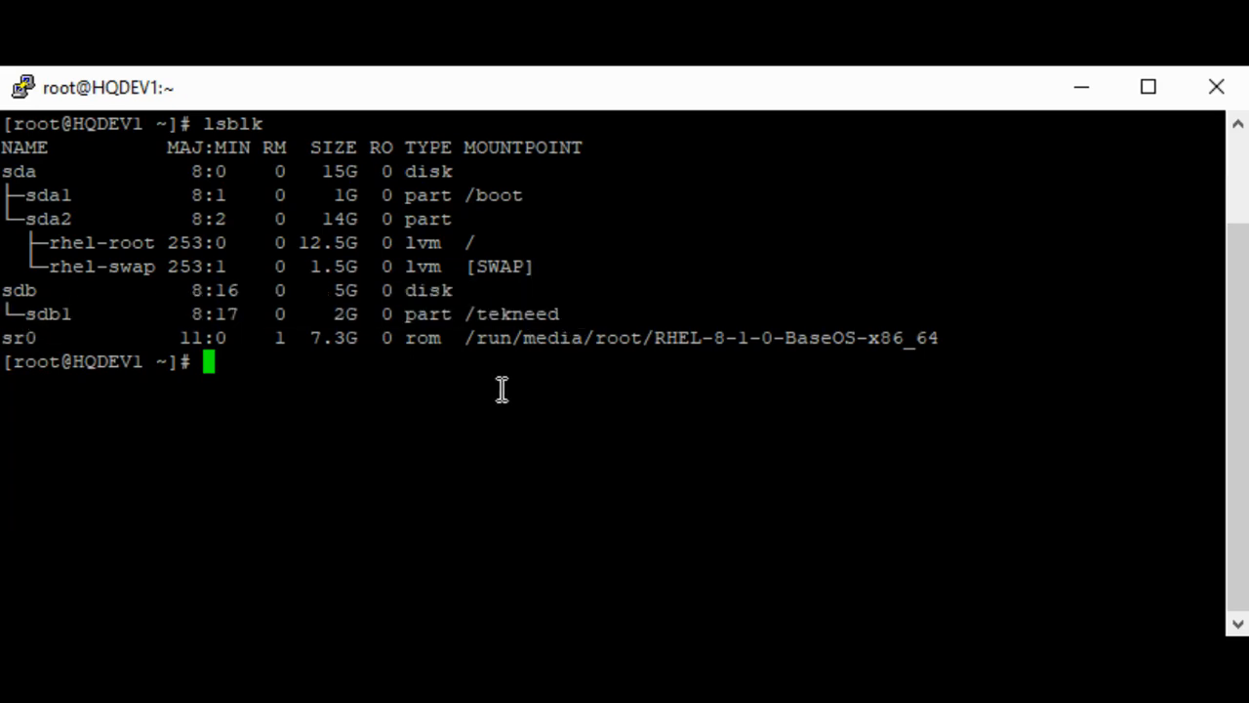
type("umo")
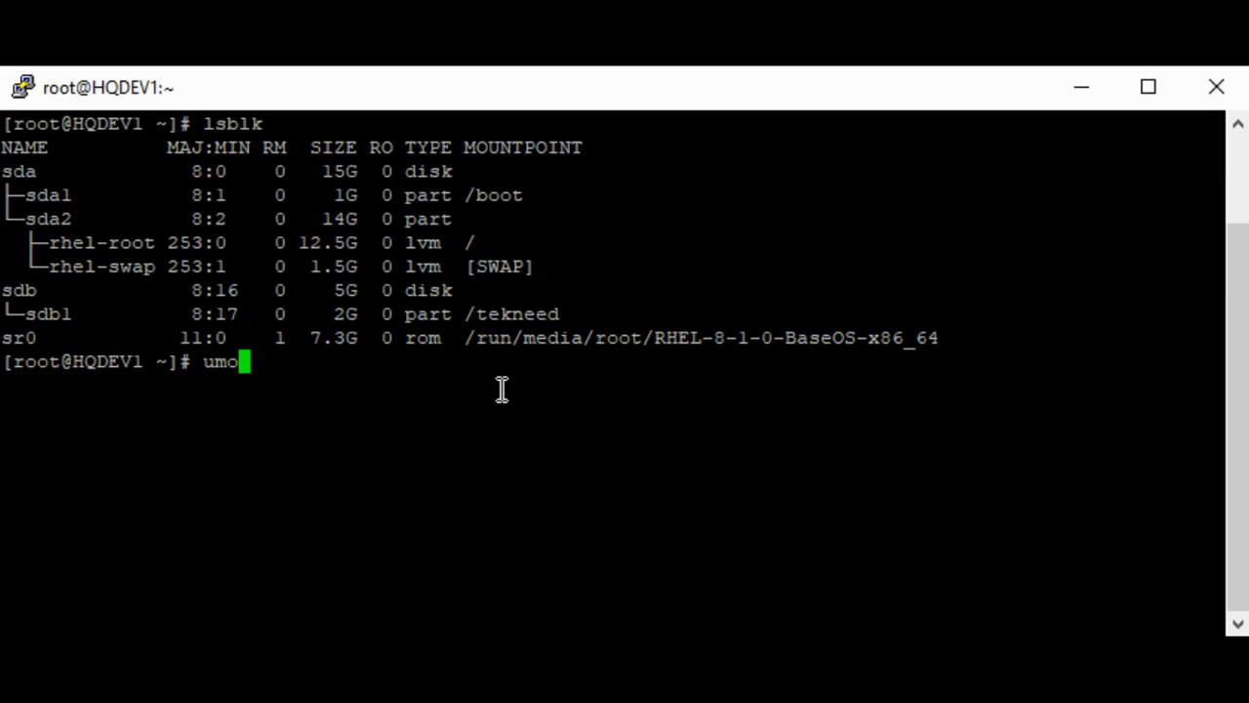
type("unt")
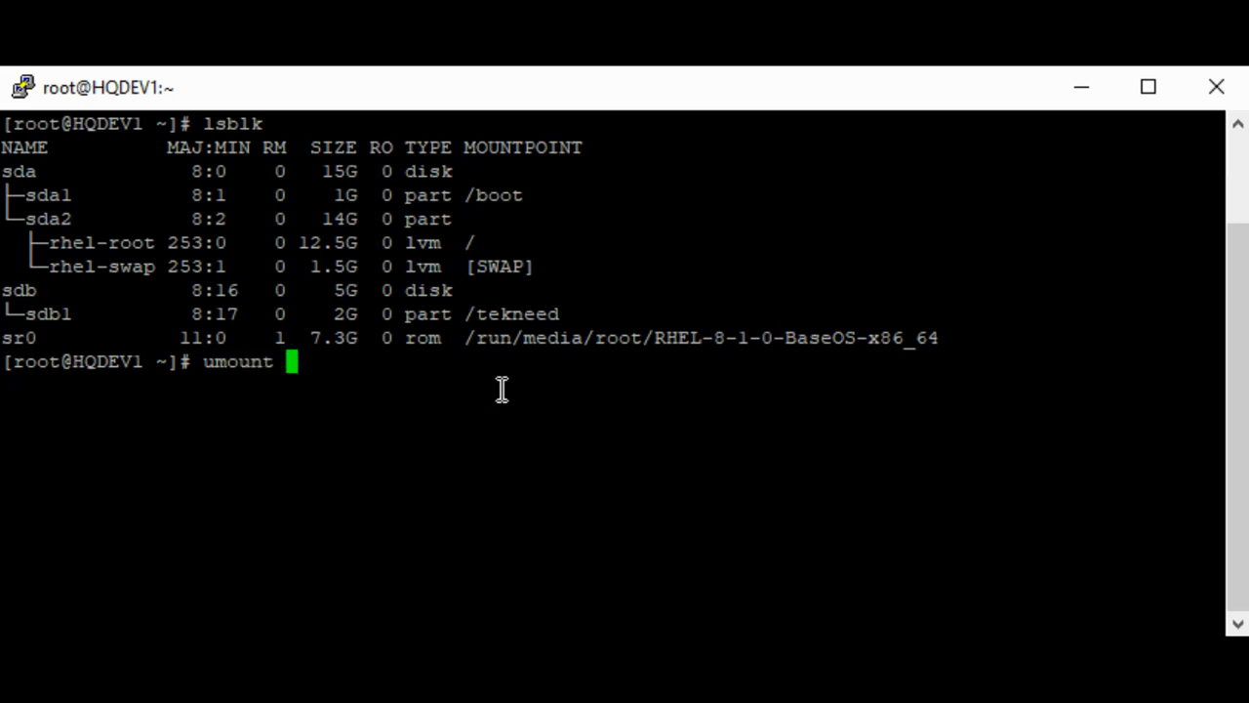
type("/")
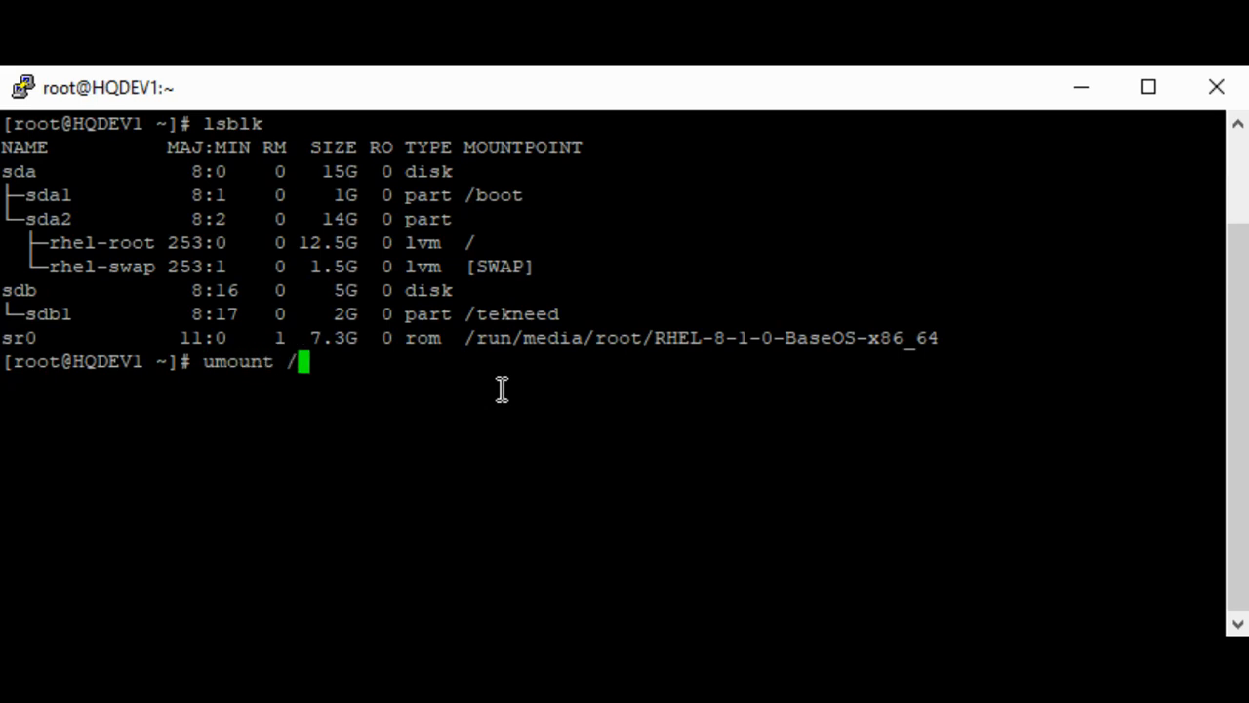
type("tekneed")
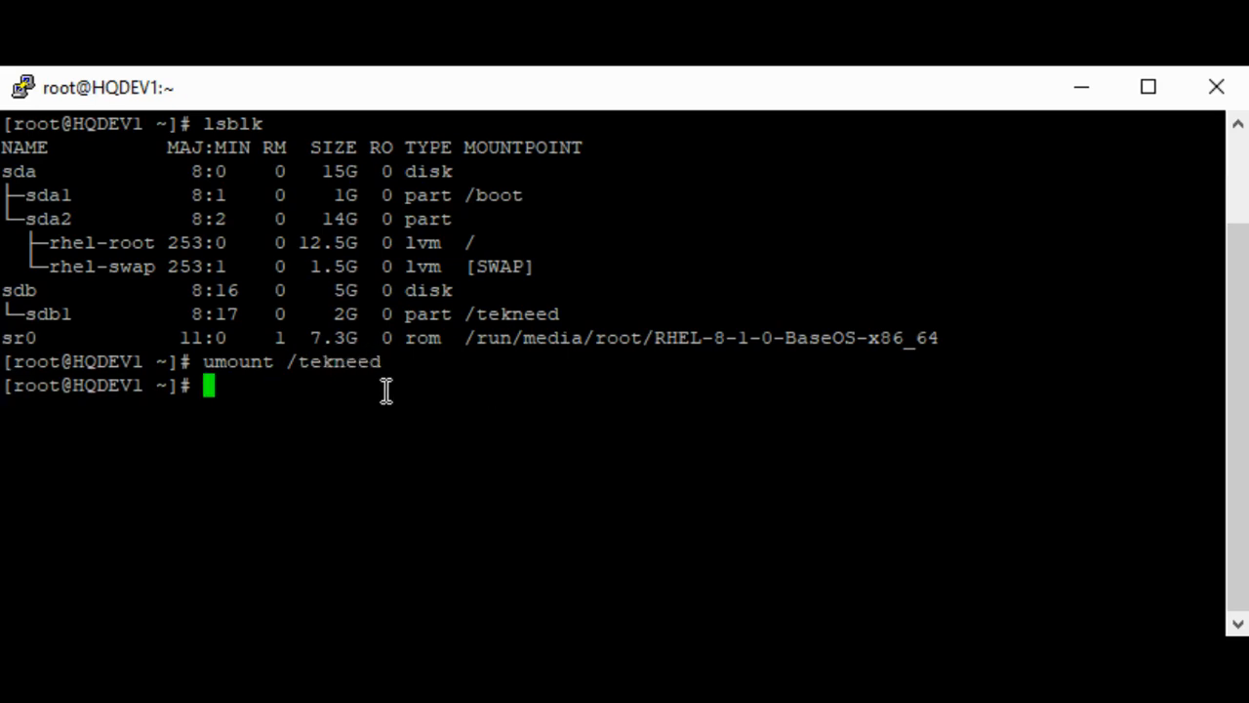
mouse_move(297, 361)
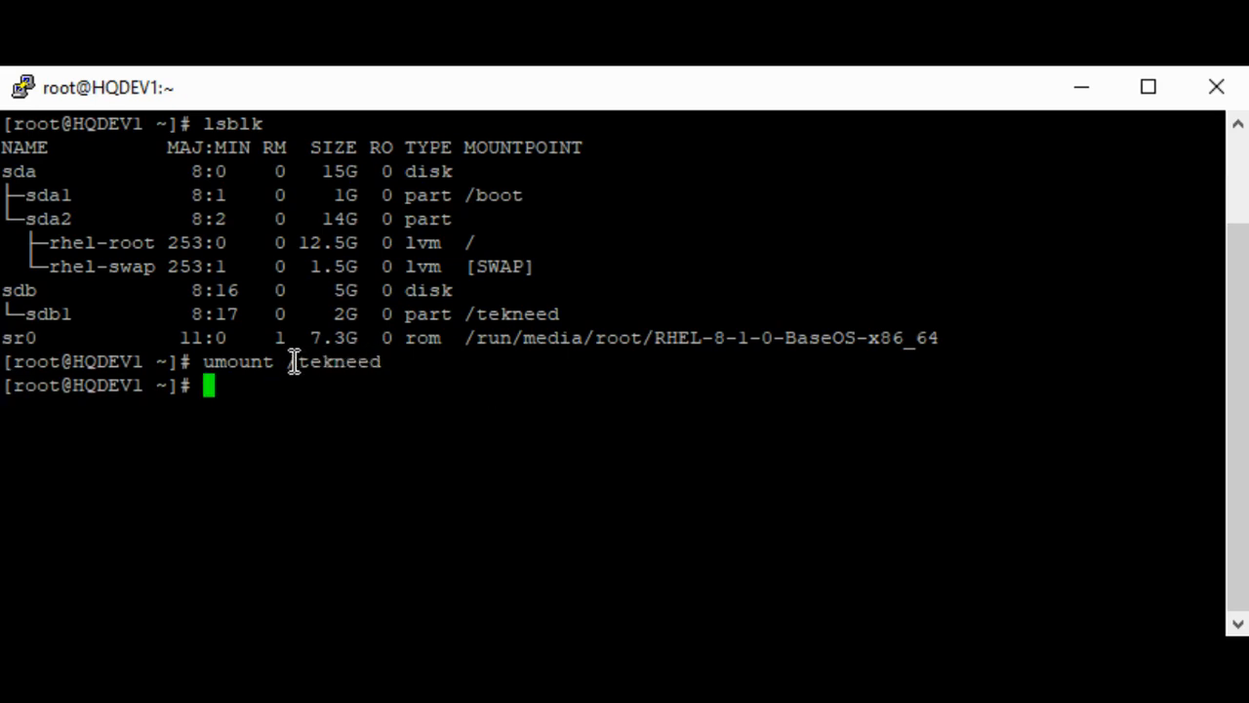
double_click(336, 362)
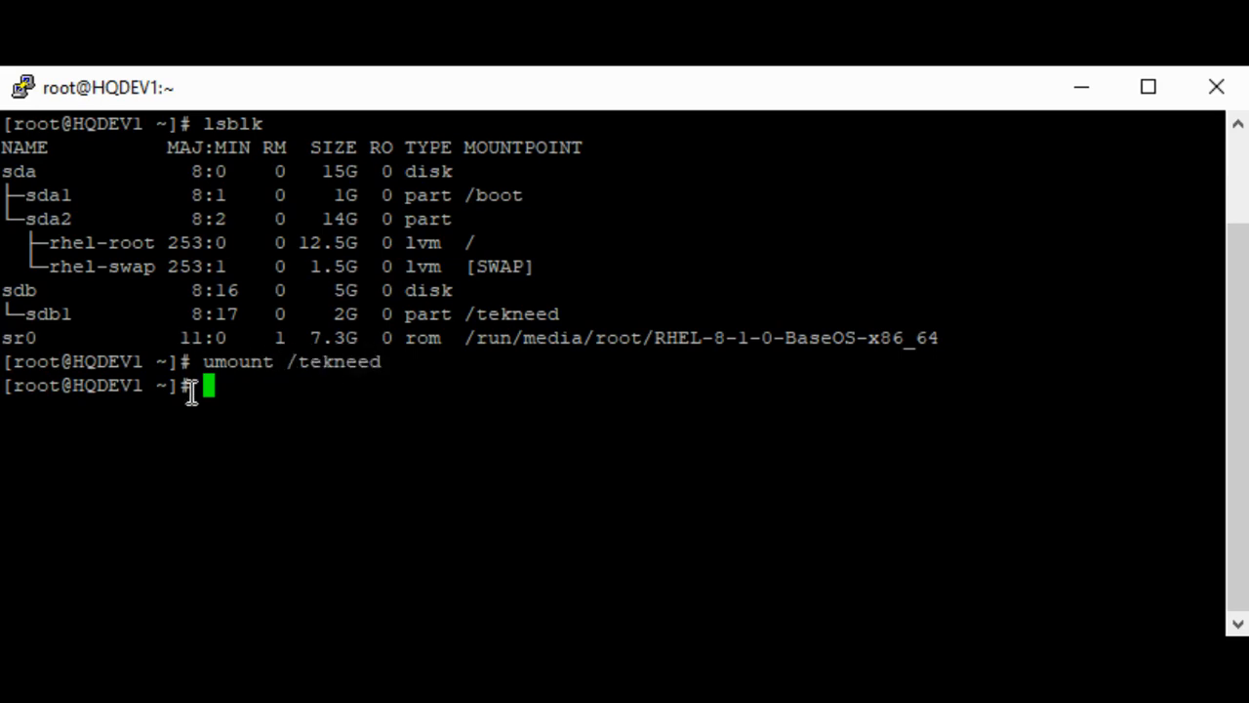
type("umount /tekn")
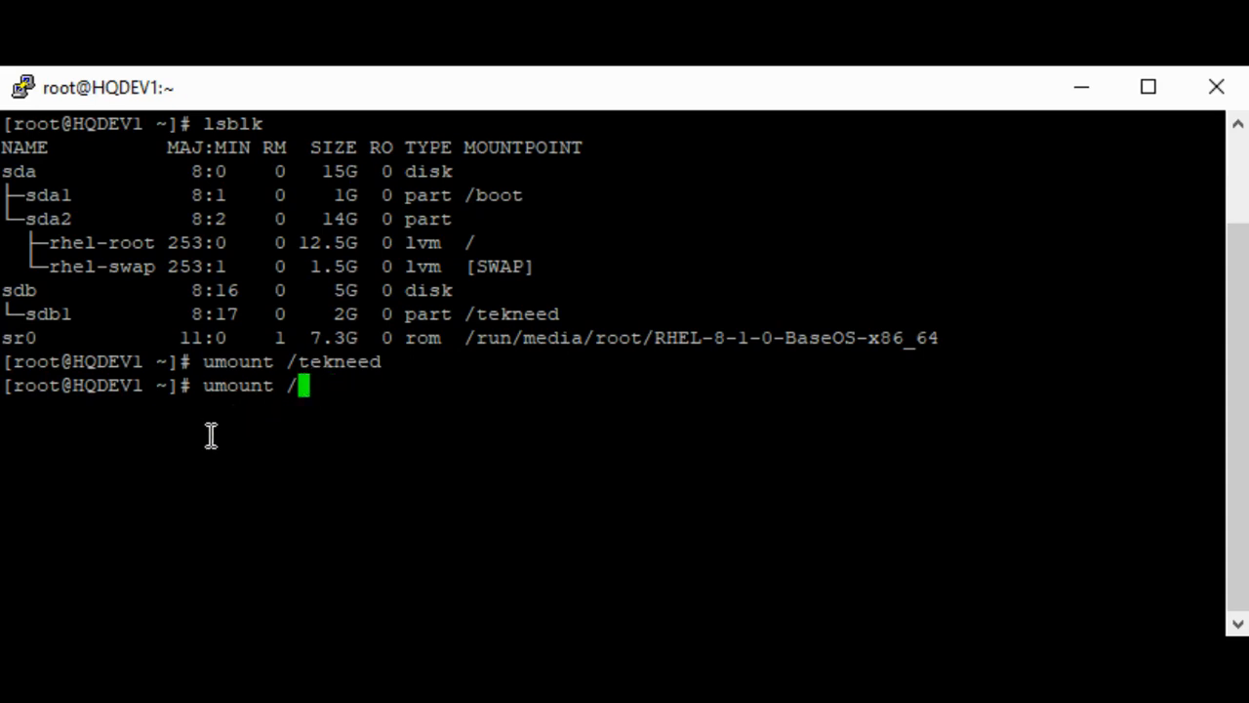
type("dev/sdb1")
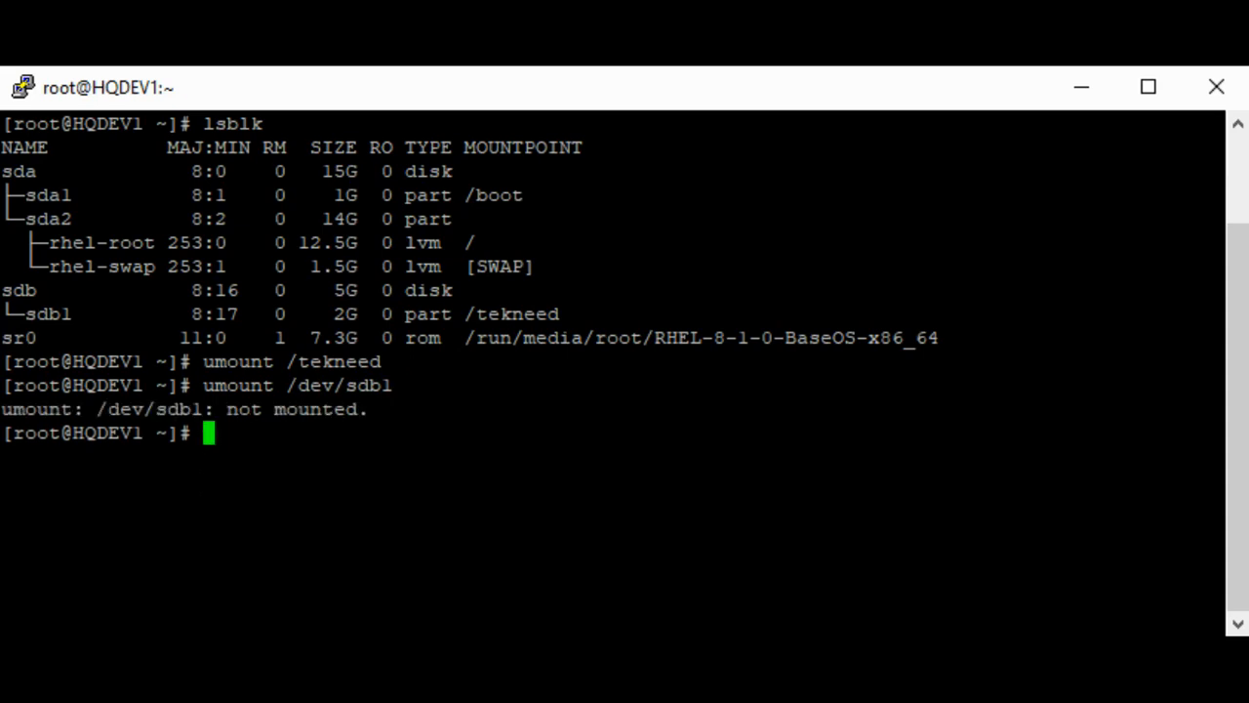
mouse_move(737, 375)
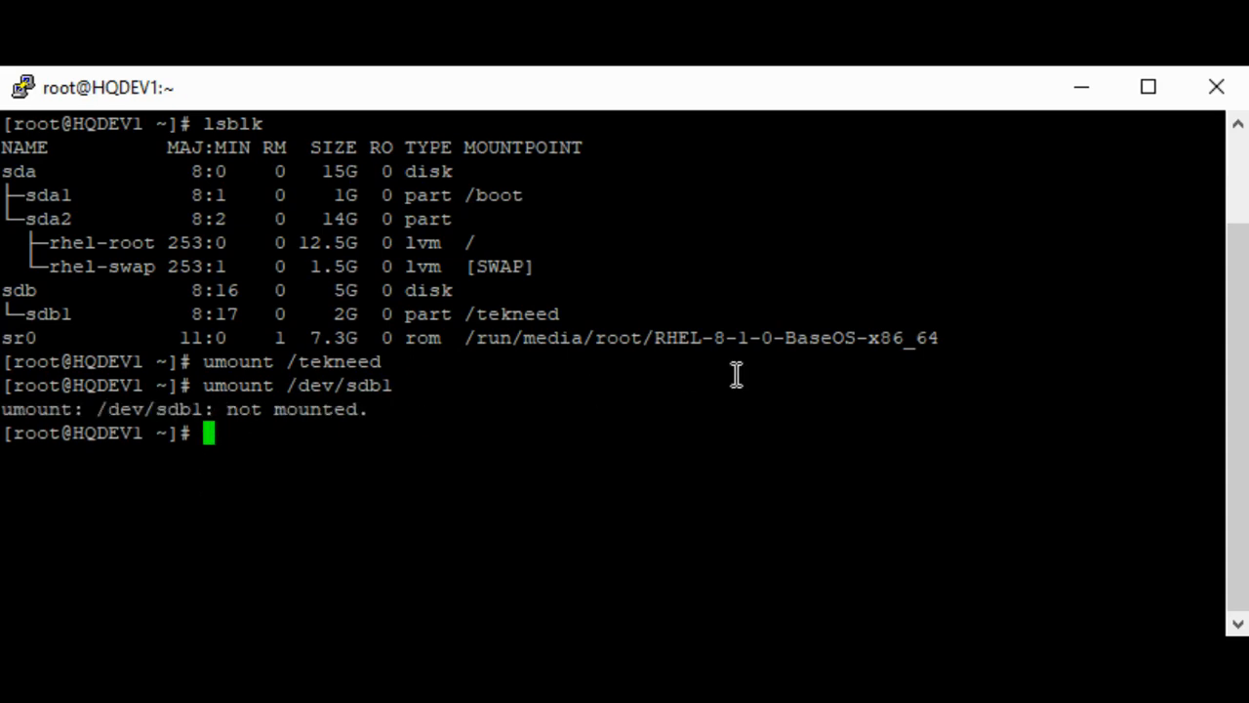
mouse_move(829, 112)
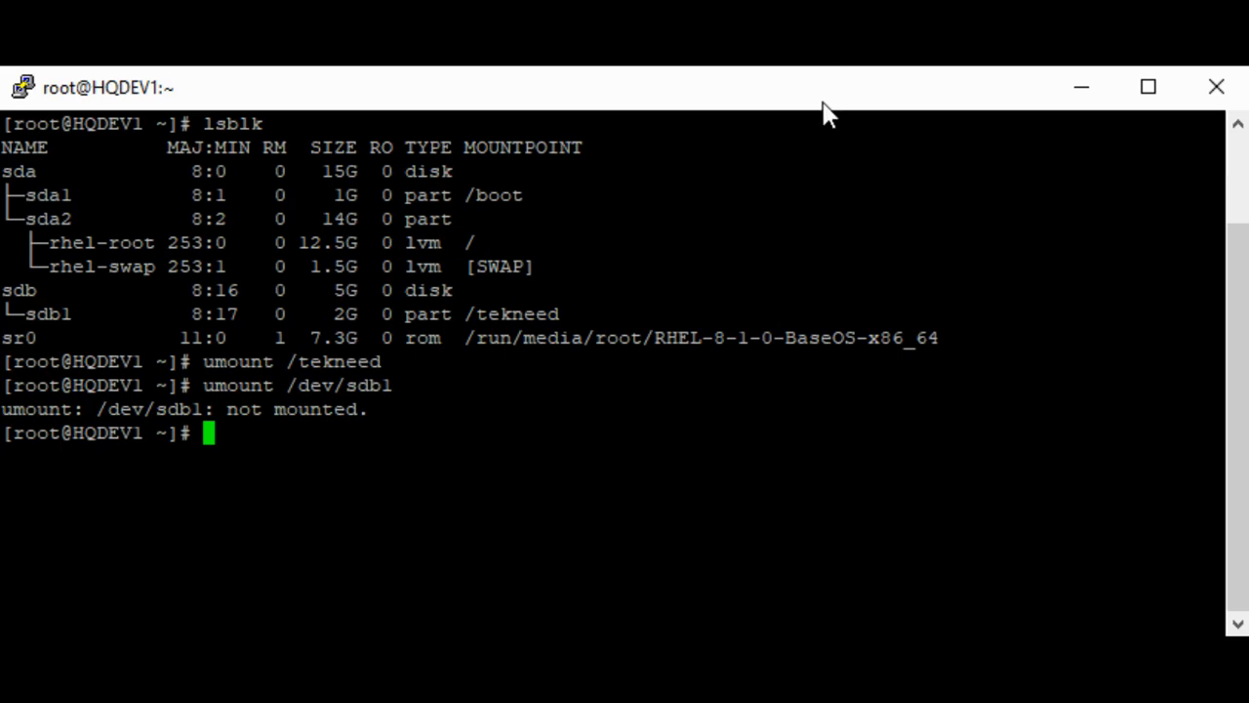
Delete partition 1 with fdisk /dev/sdb, print the table, write changes, then run lsblk.
type("fdisk")
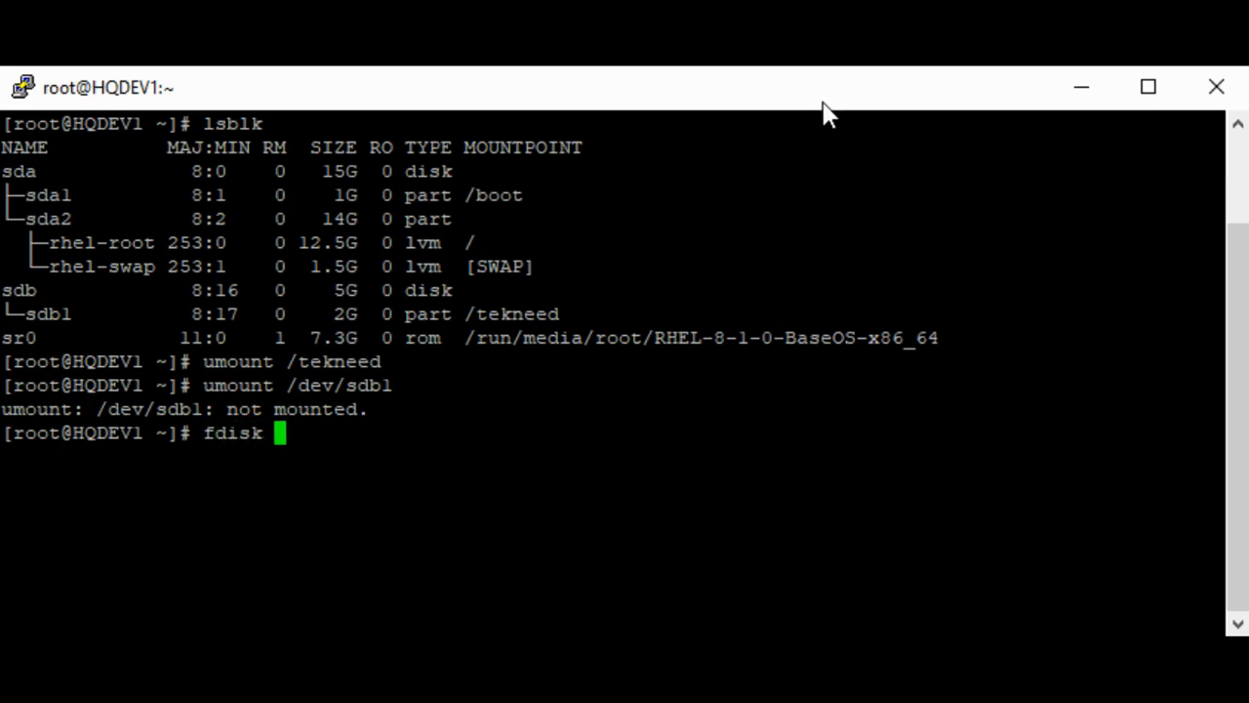
type("/dev/")
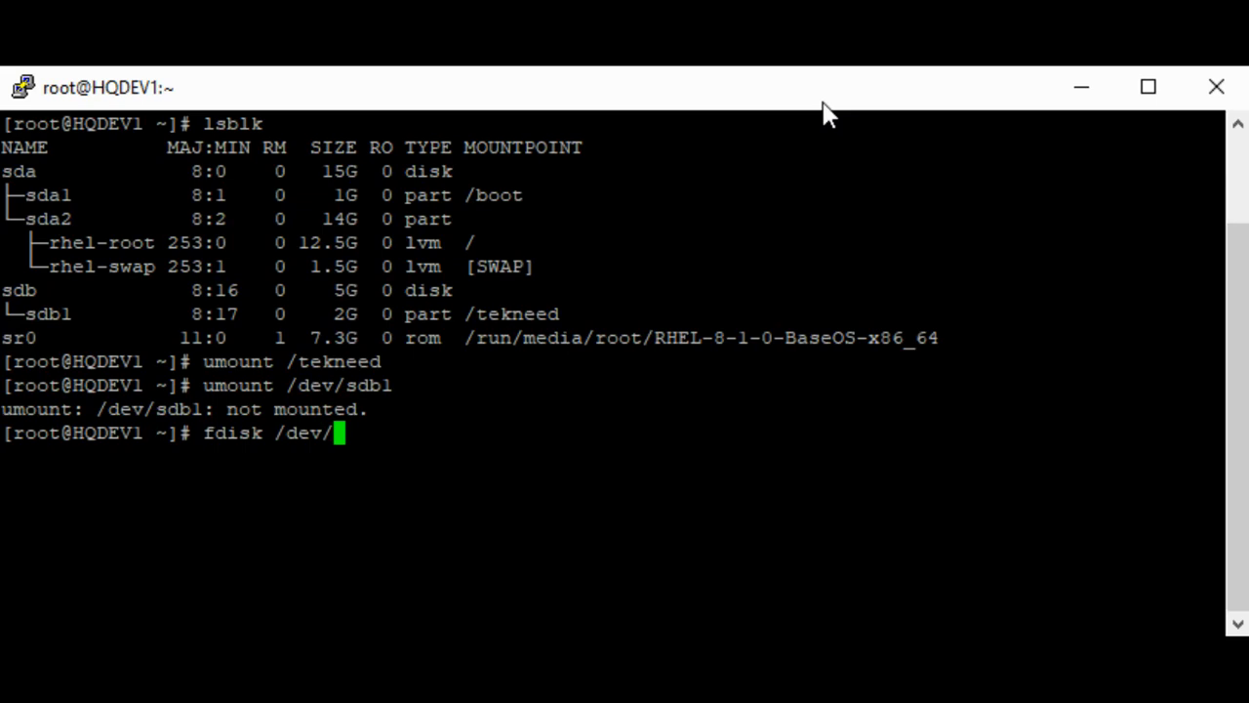
type("sd")
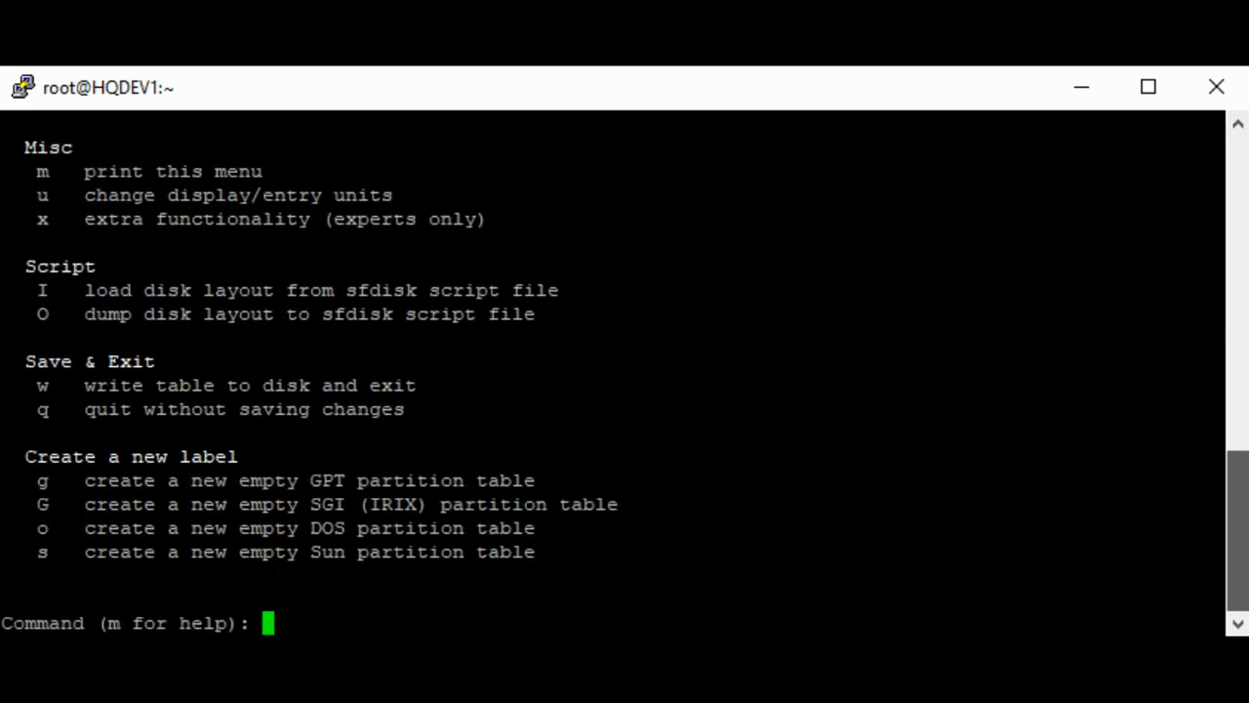
type("d")
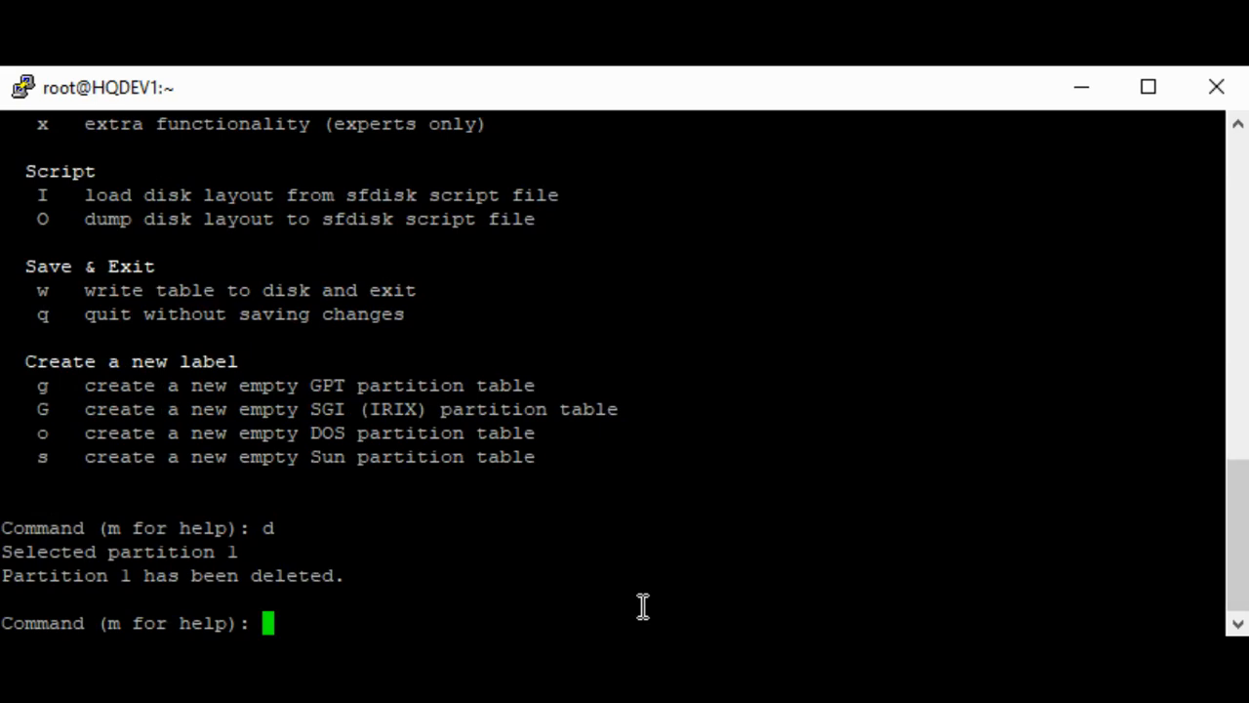
mouse_move(146, 603)
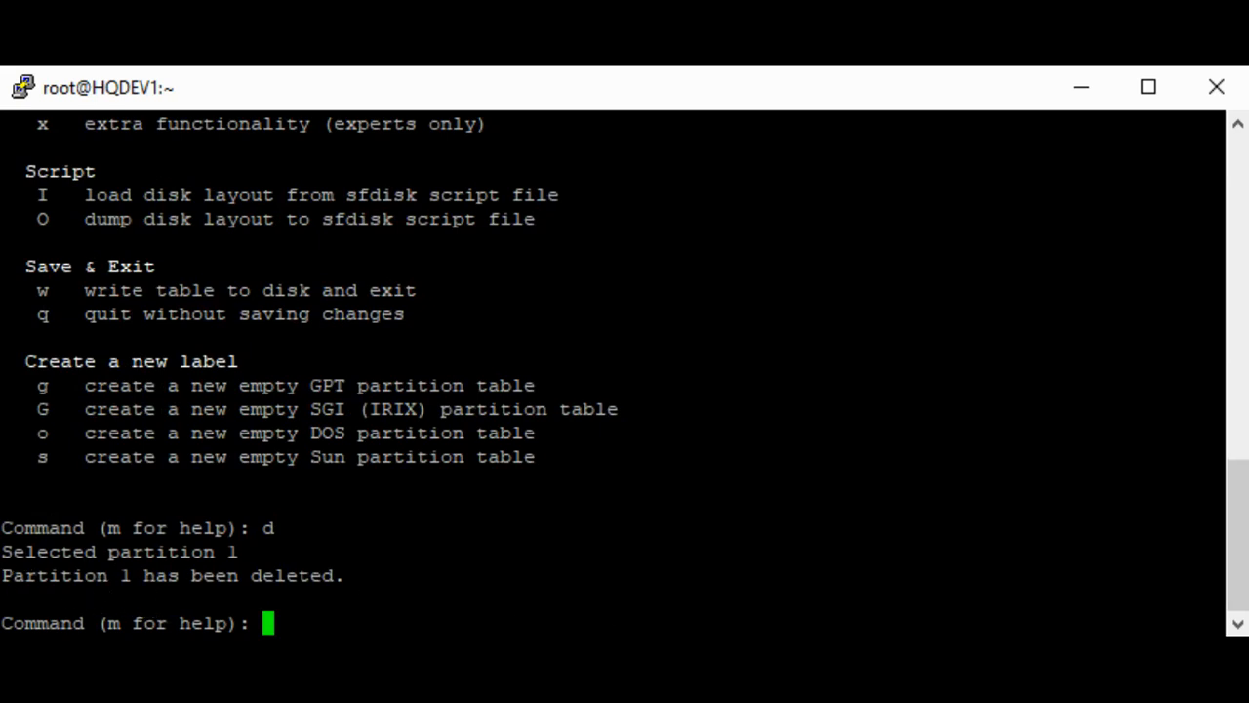
mouse_move(404, 569)
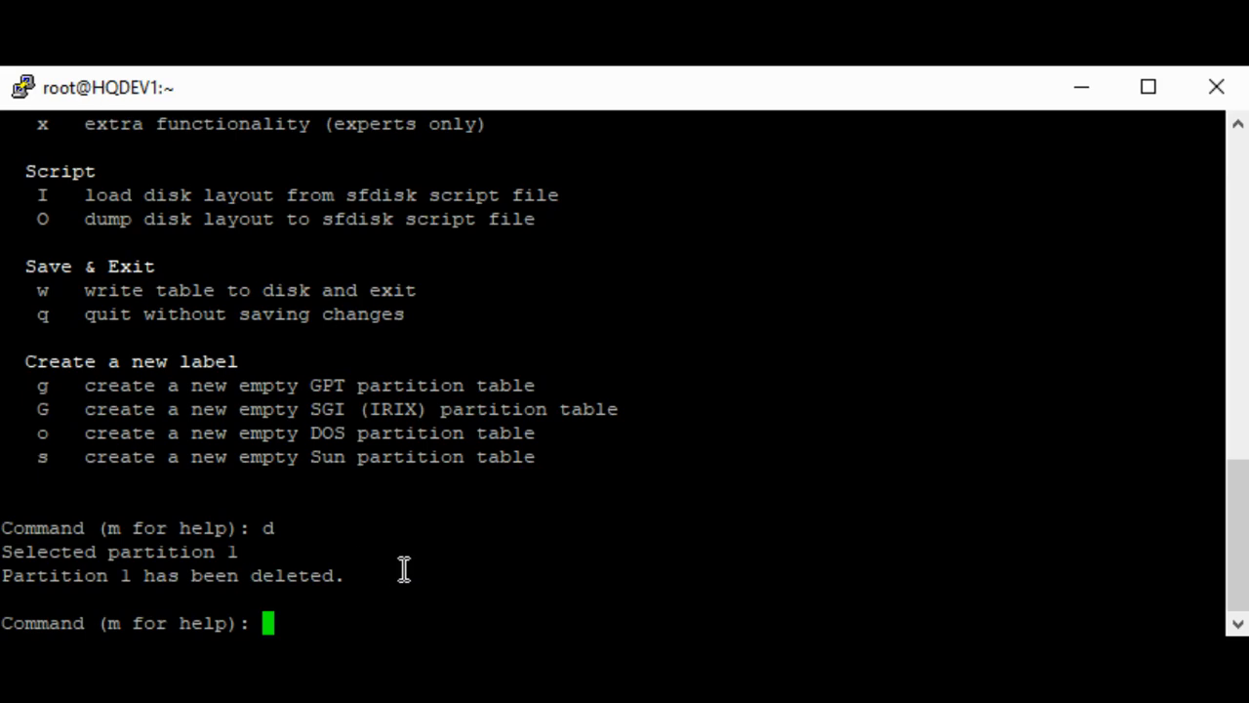
type("p")
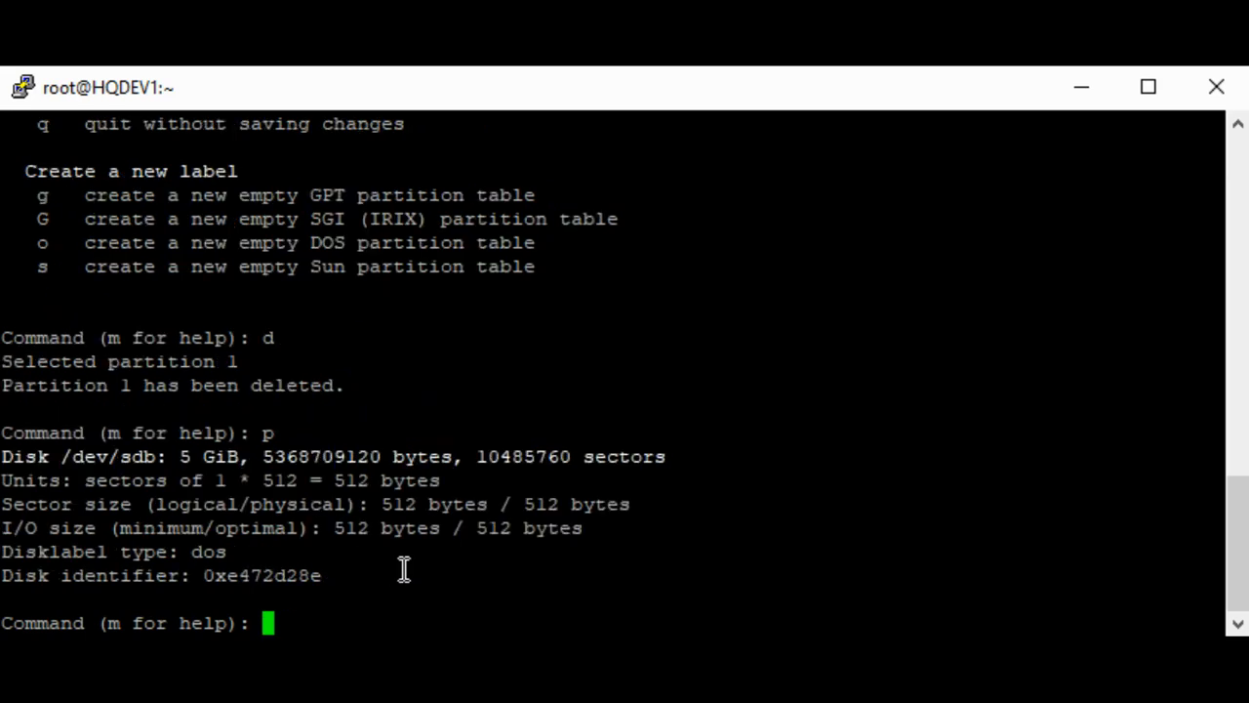
type("w")
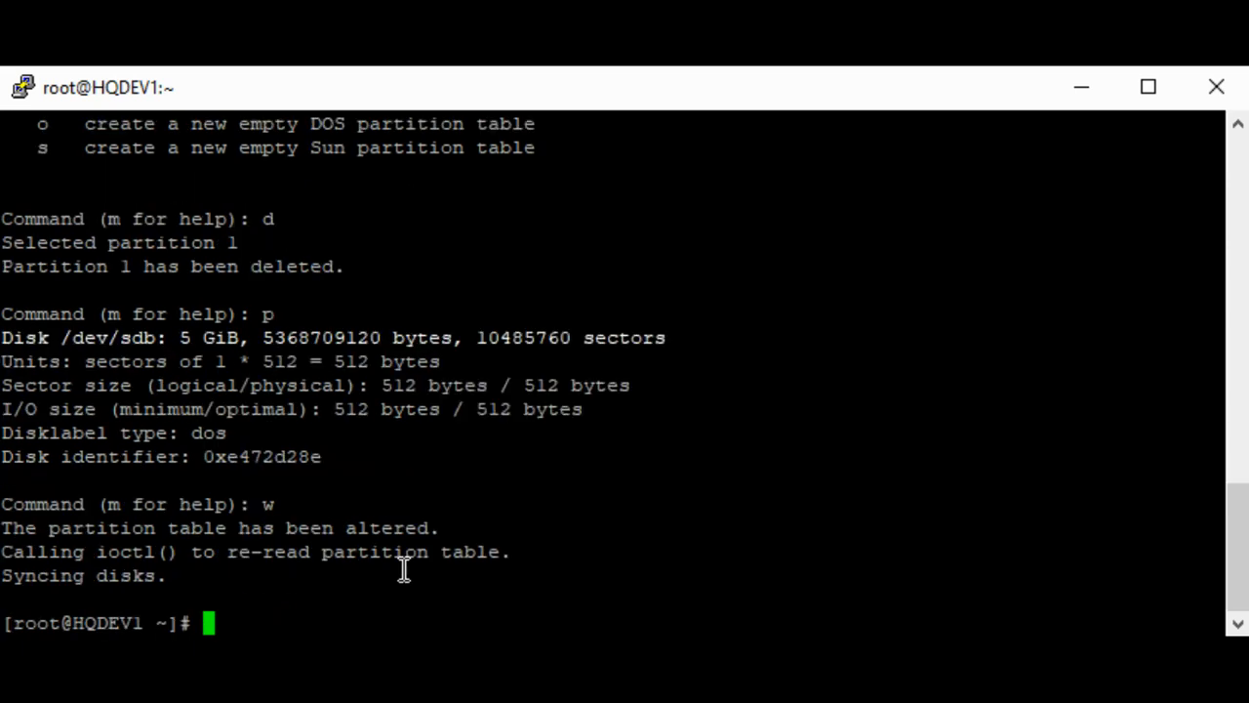
type("lsblk")
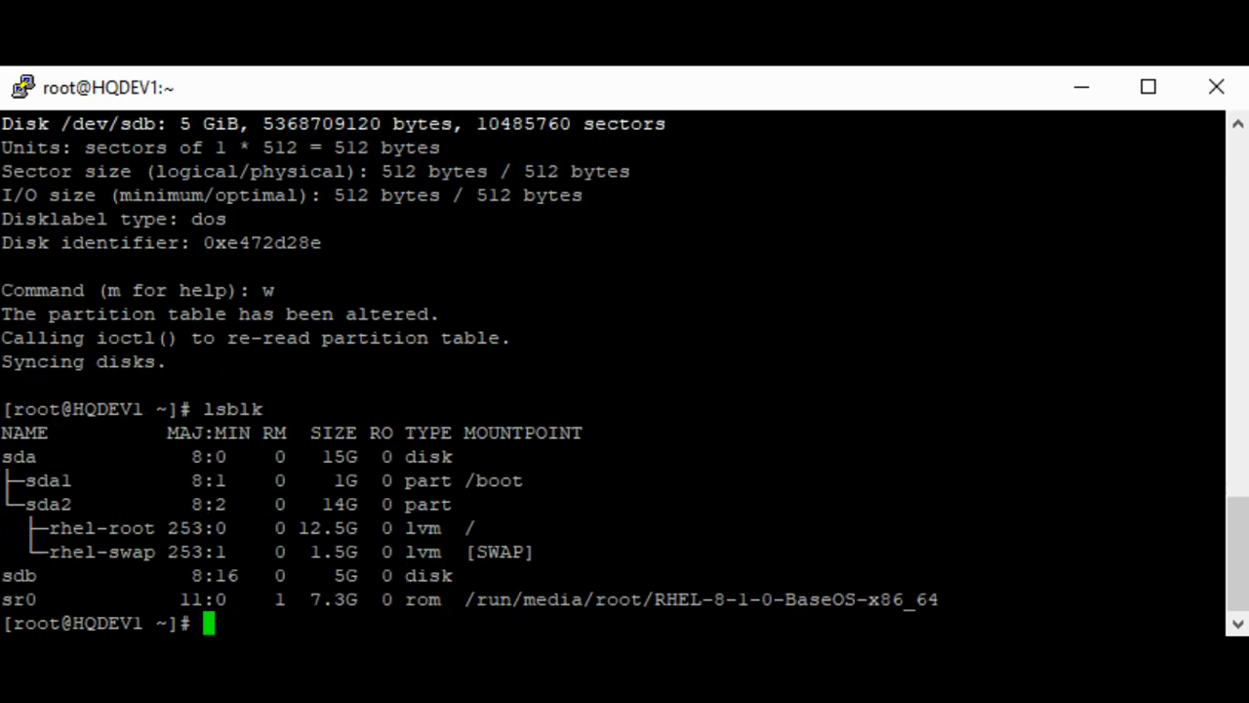
Check the lsblk output showing sdb as a bare 5G disk with no sdb1.
double_click(19, 575)
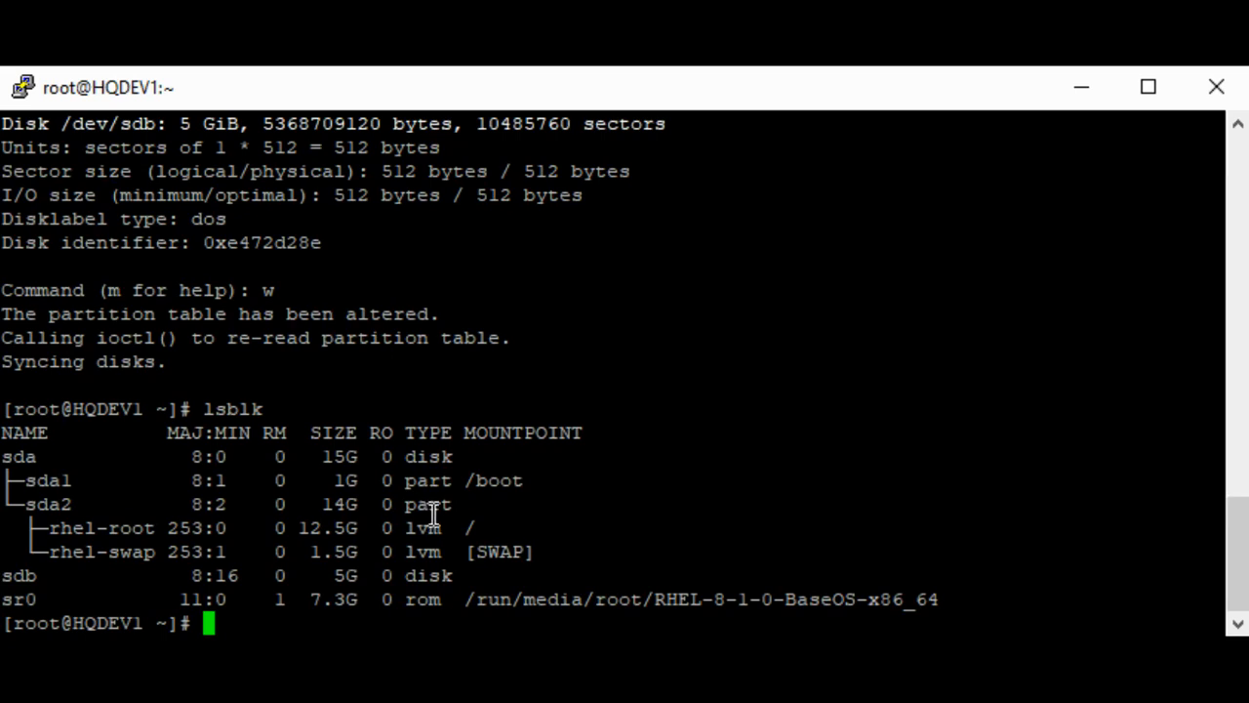
mouse_move(485, 541)
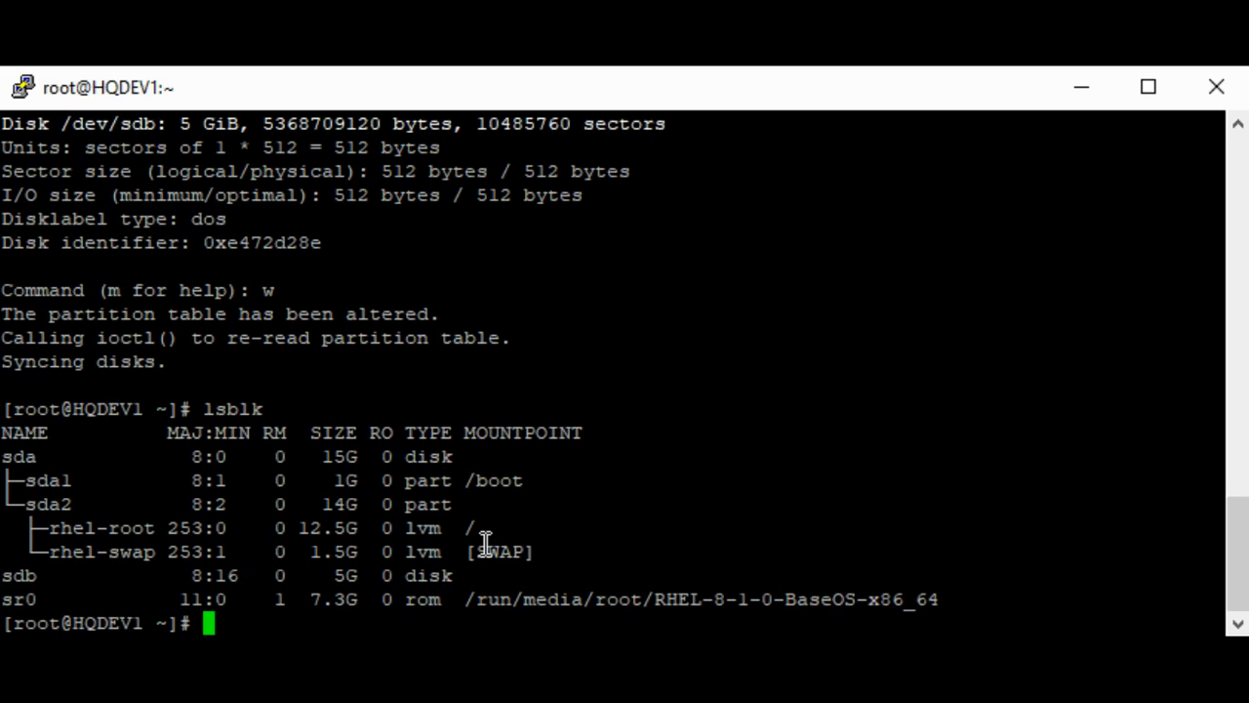
mouse_move(485, 542)
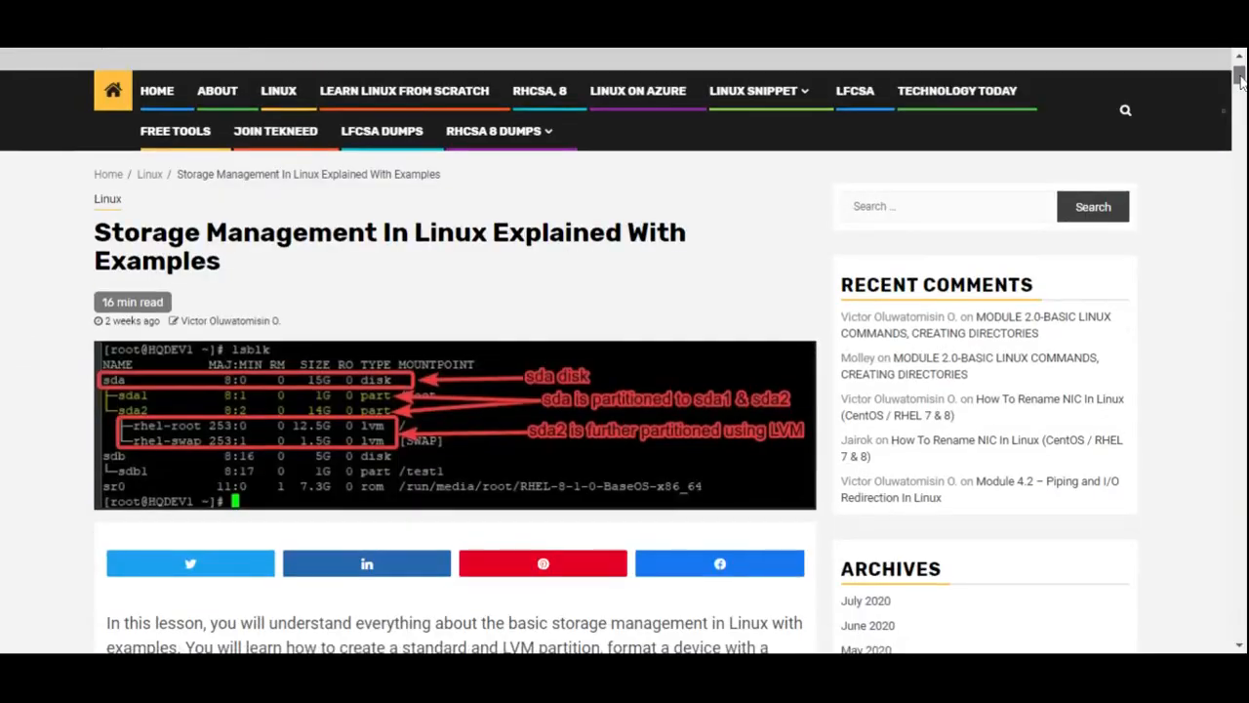
Scroll the Storage Management In Linux article down to its Contents box.
scroll("down", 3)
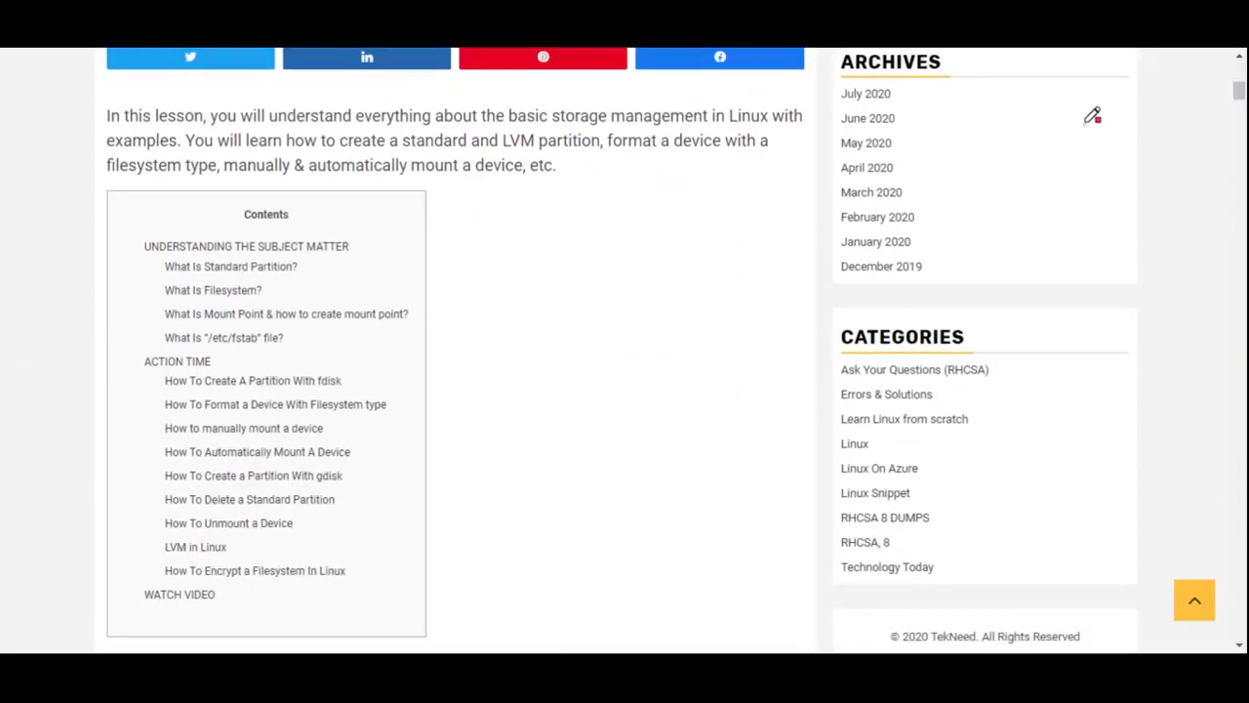
mouse_move(354, 444)
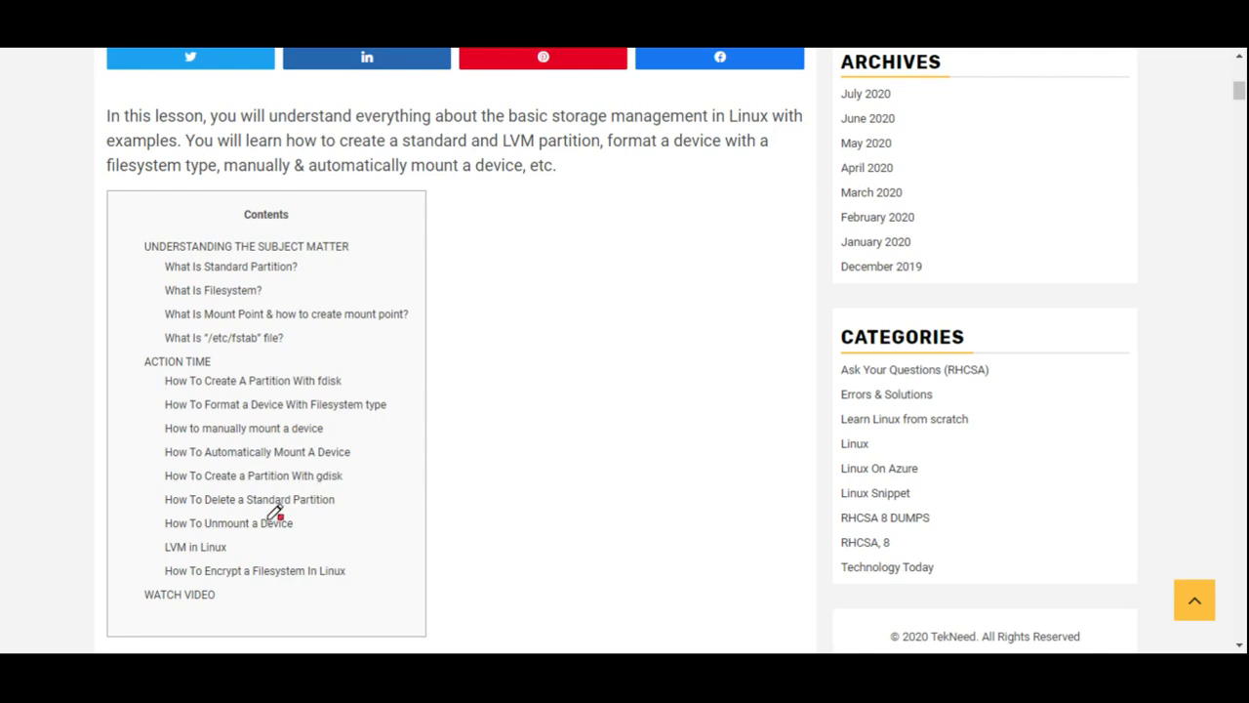
mouse_move(304, 485)
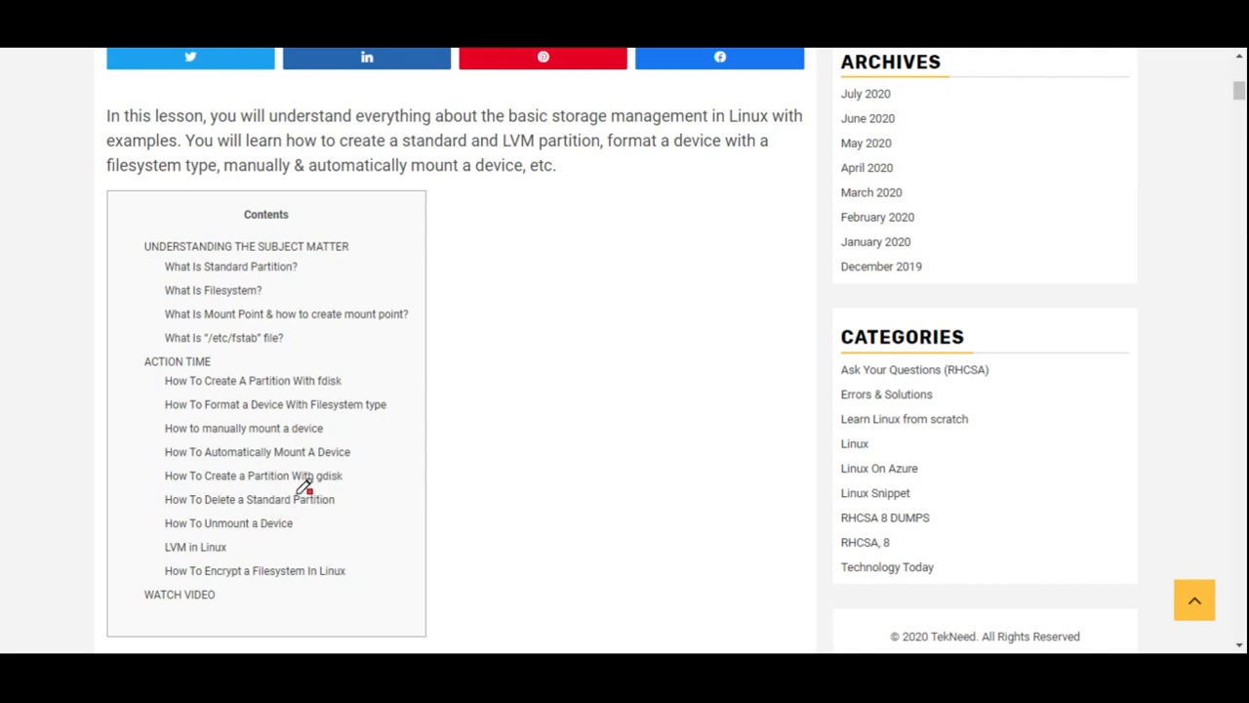
mouse_move(271, 454)
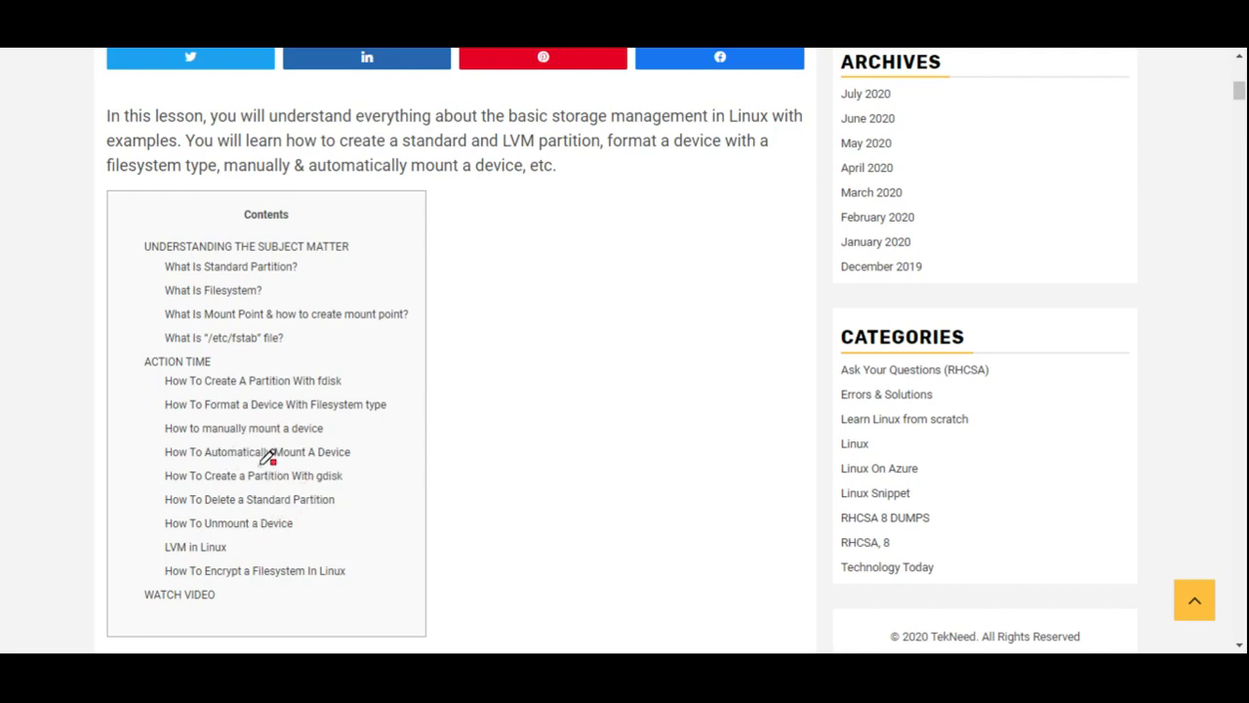
mouse_move(379, 405)
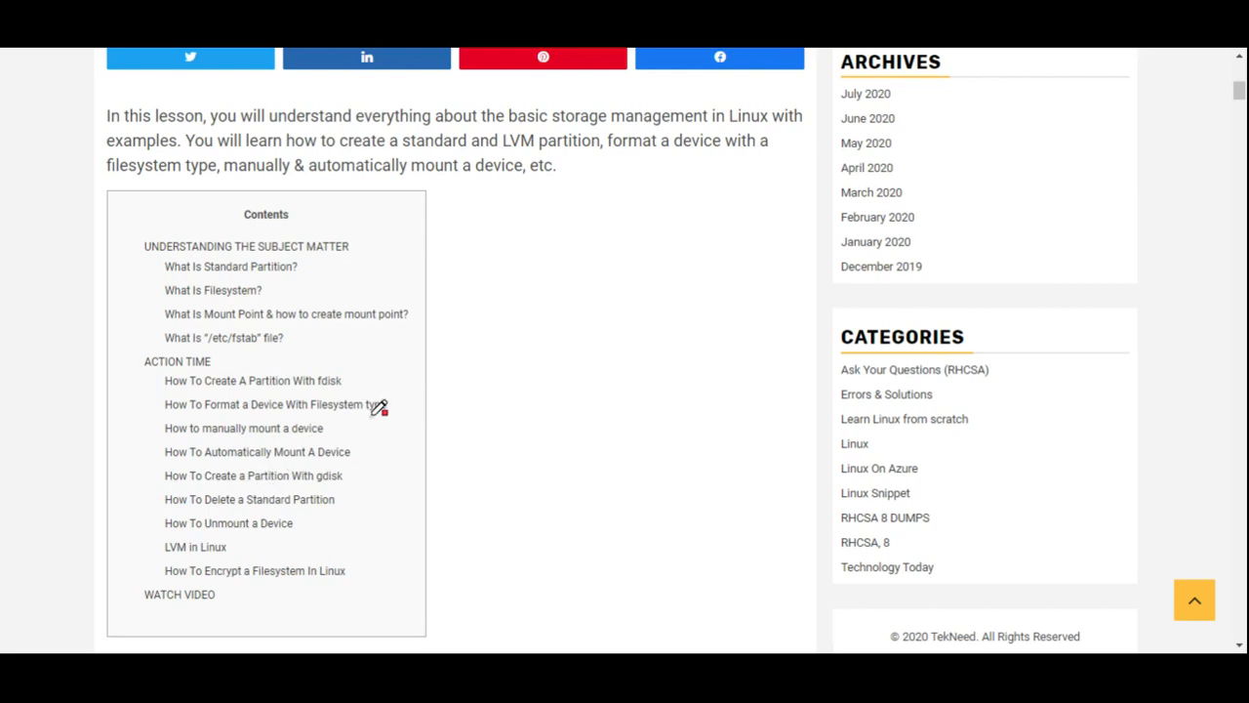
mouse_move(354, 447)
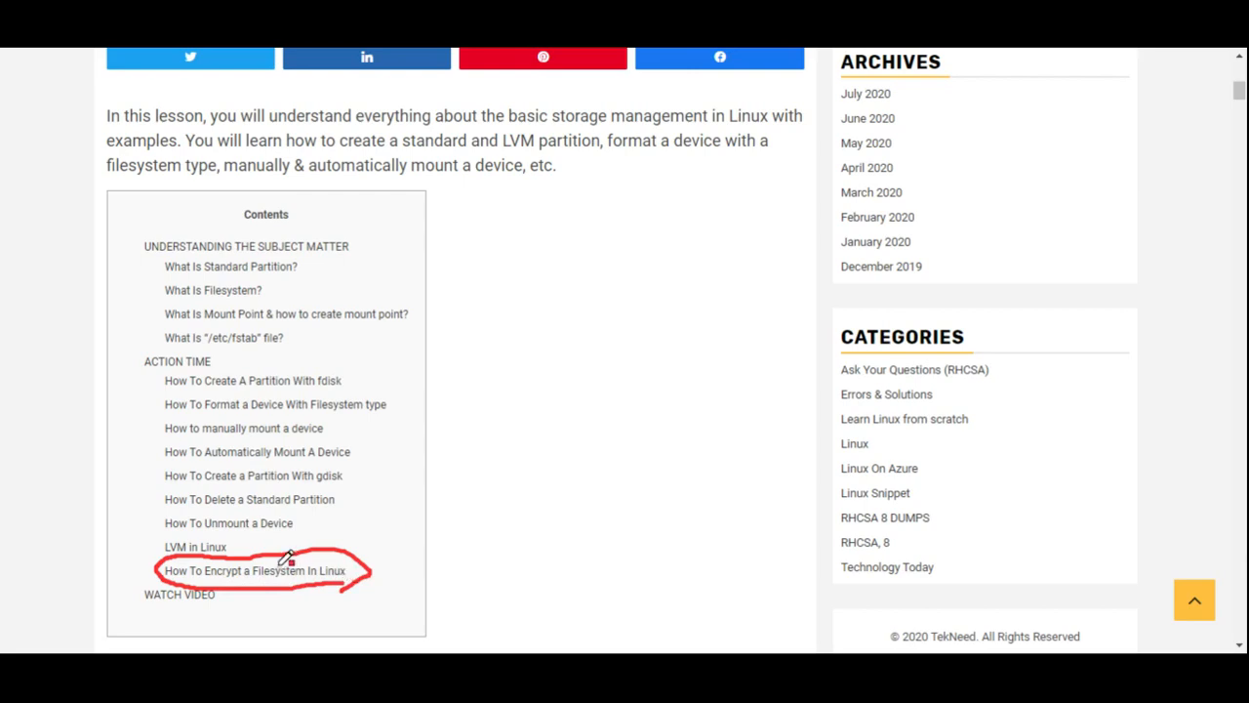
mouse_move(257, 495)
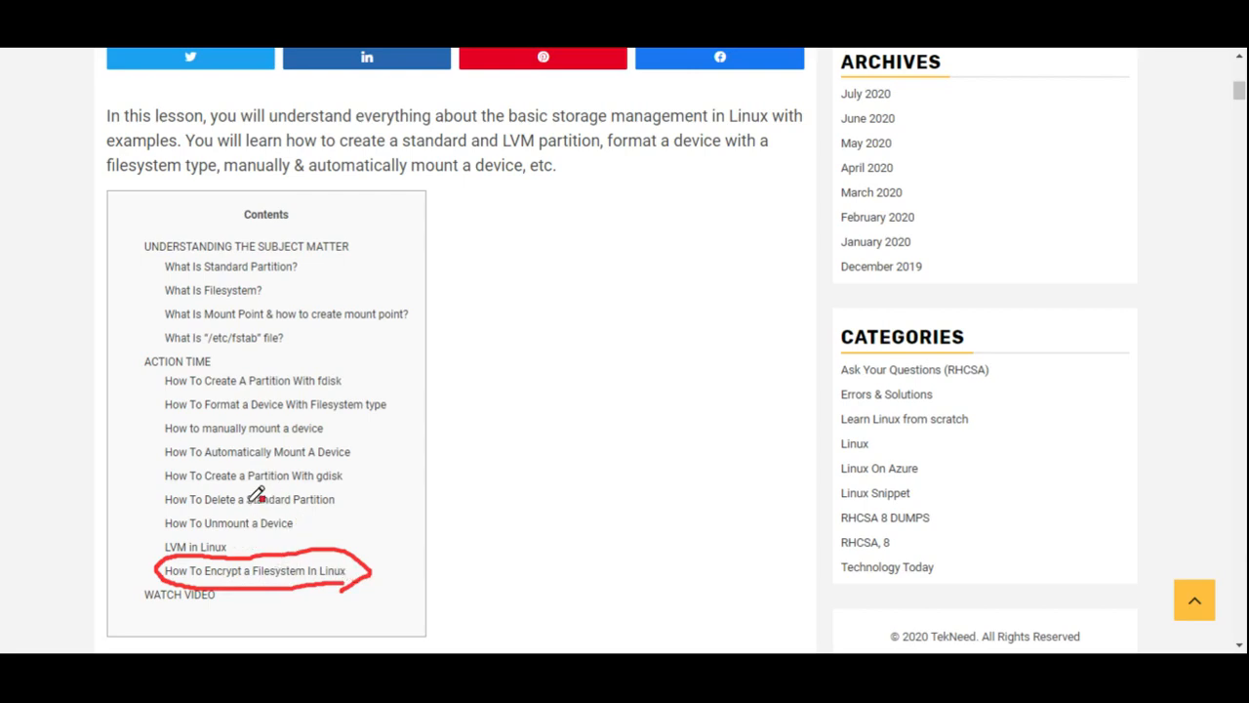